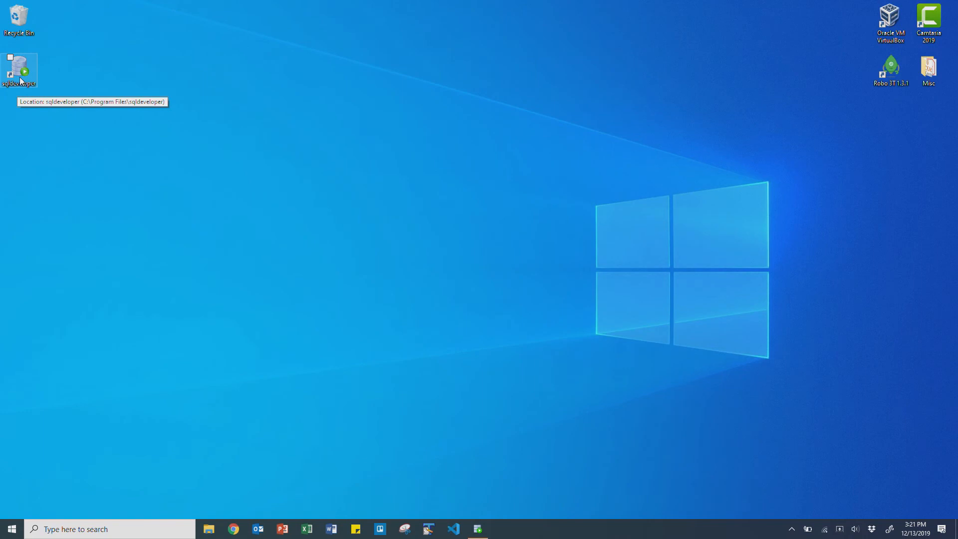
- Launch Oracle SQL Developer from the desktop shortcut so the Welcome Page appears
double_click(19, 69)
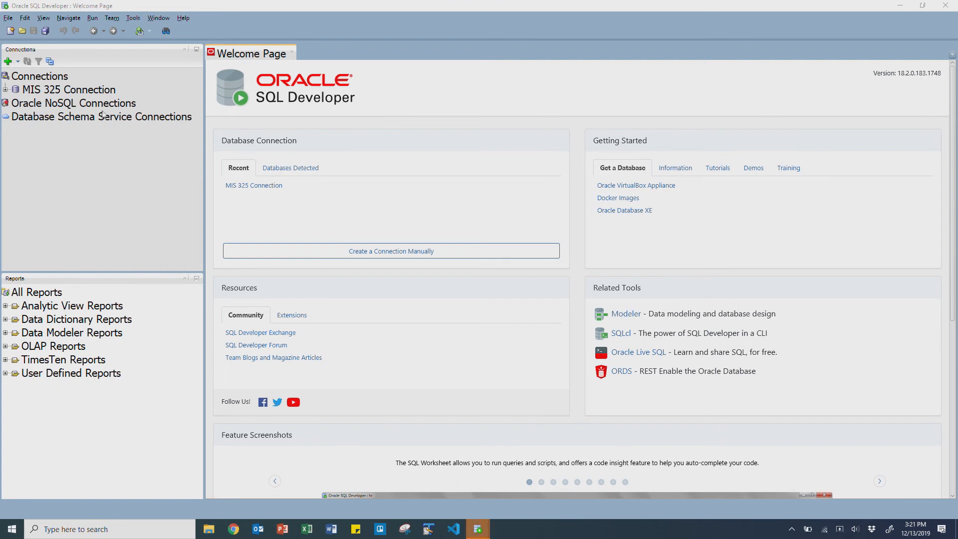
mouse_move(54, 148)
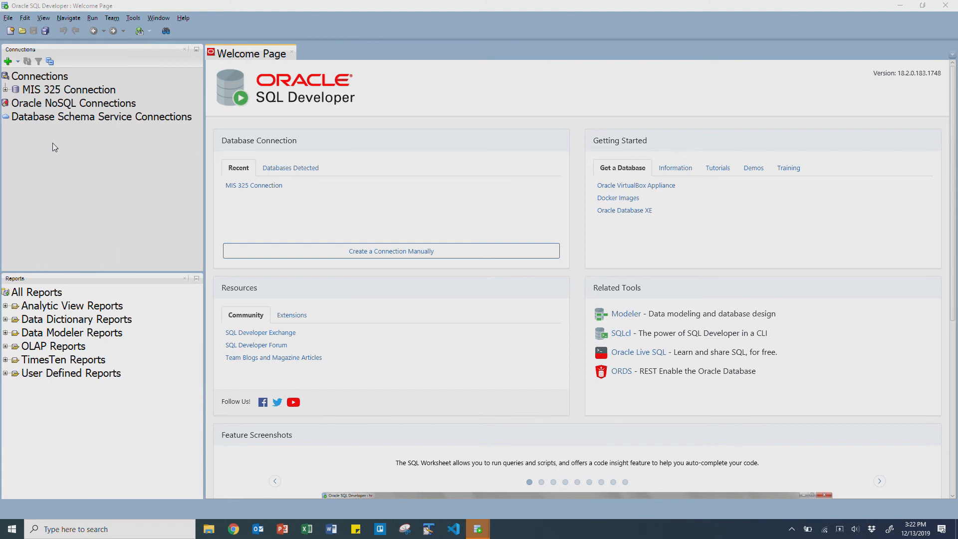
mouse_move(76, 136)
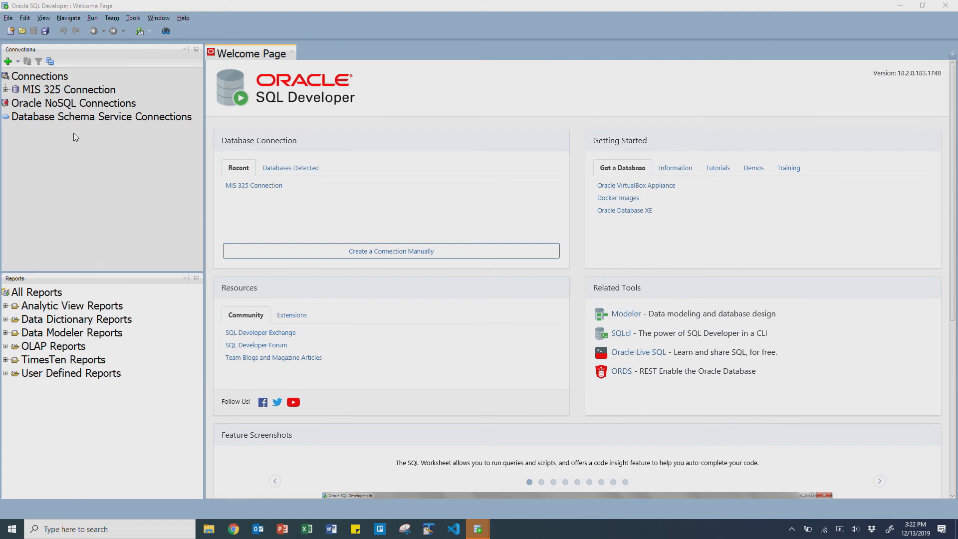
- Connect to the MIS 325 Connection, expanding its object tree and opening an empty worksheet
left_click(68, 89)
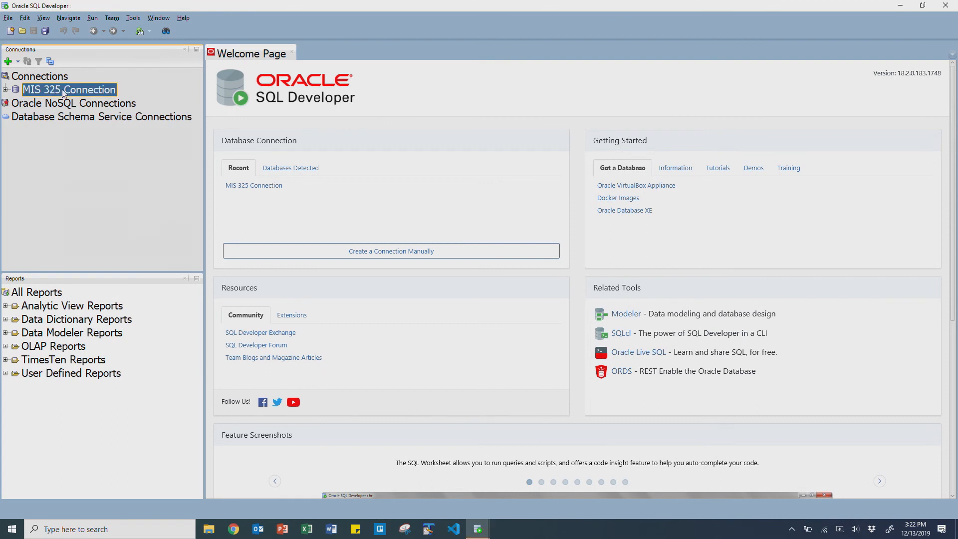
double_click(69, 89)
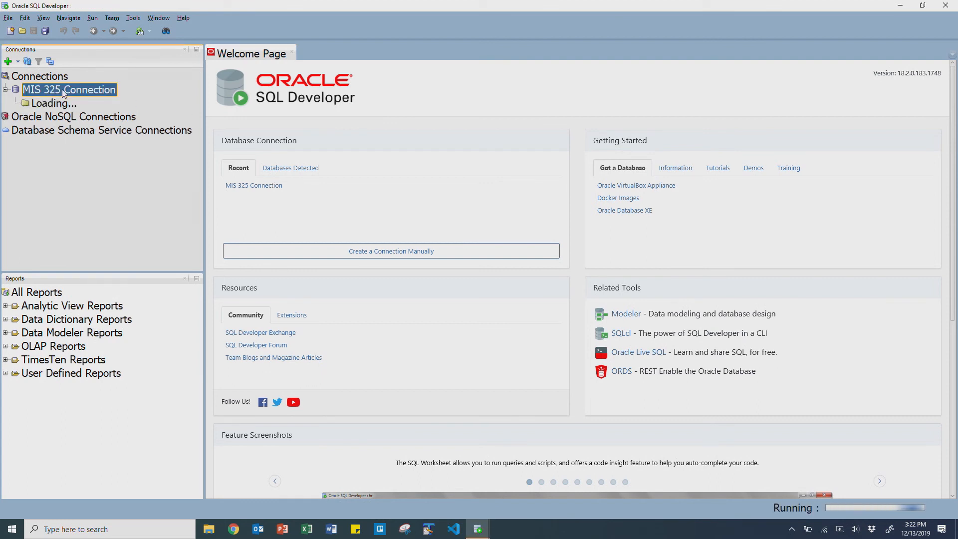
double_click(69, 90)
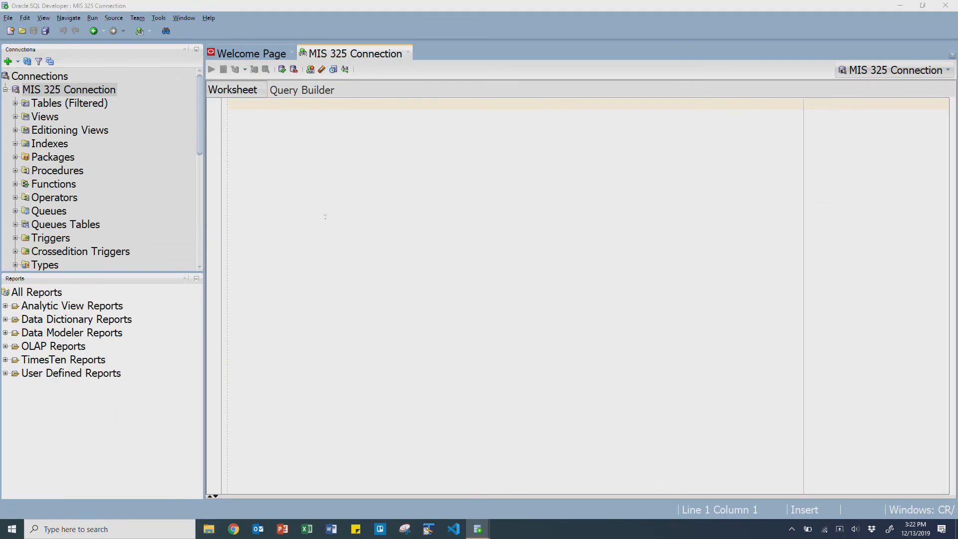
- Browse to the 325-WB course folder in File Explorer via Quick access
left_click(209, 529)
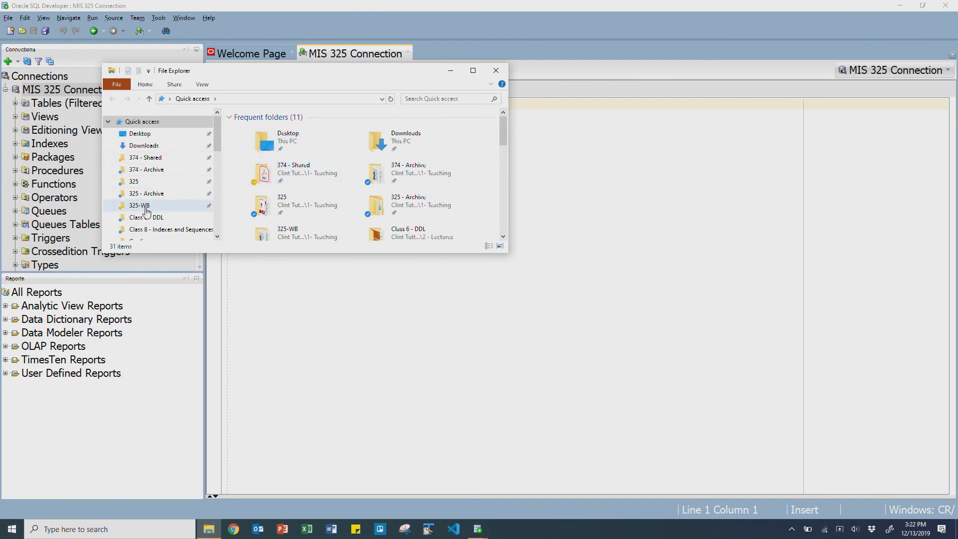
double_click(139, 206)
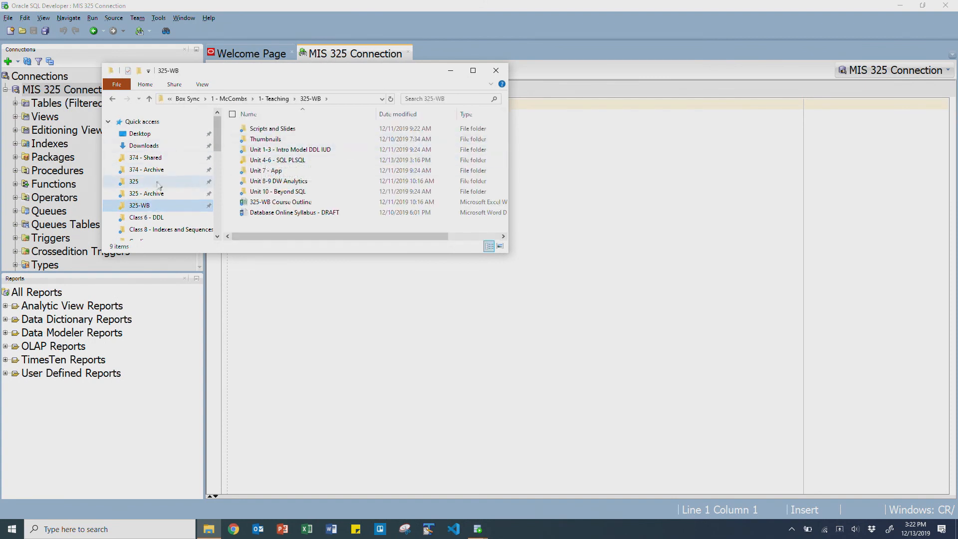
left_click(133, 182)
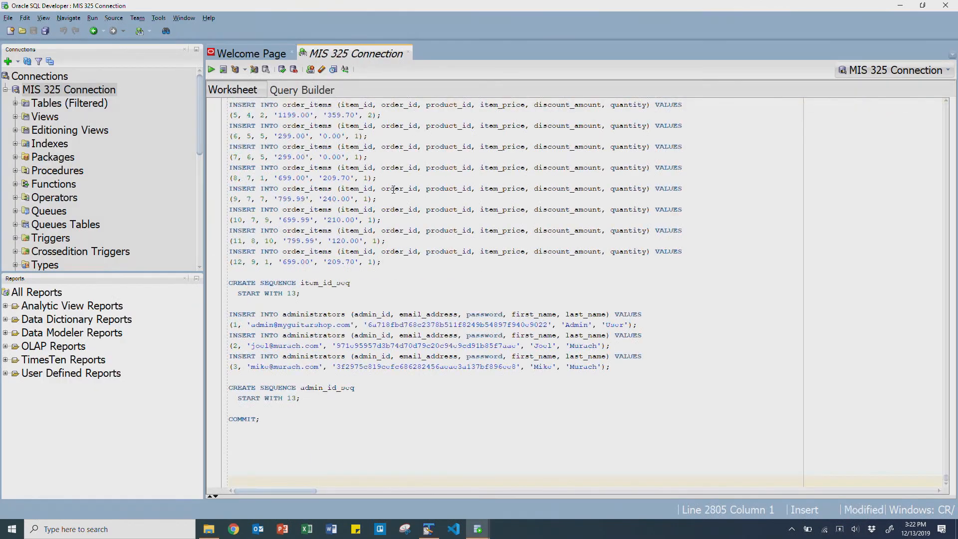
- Scroll through the pasted table-creation script in the worksheet
scroll("down", 3)
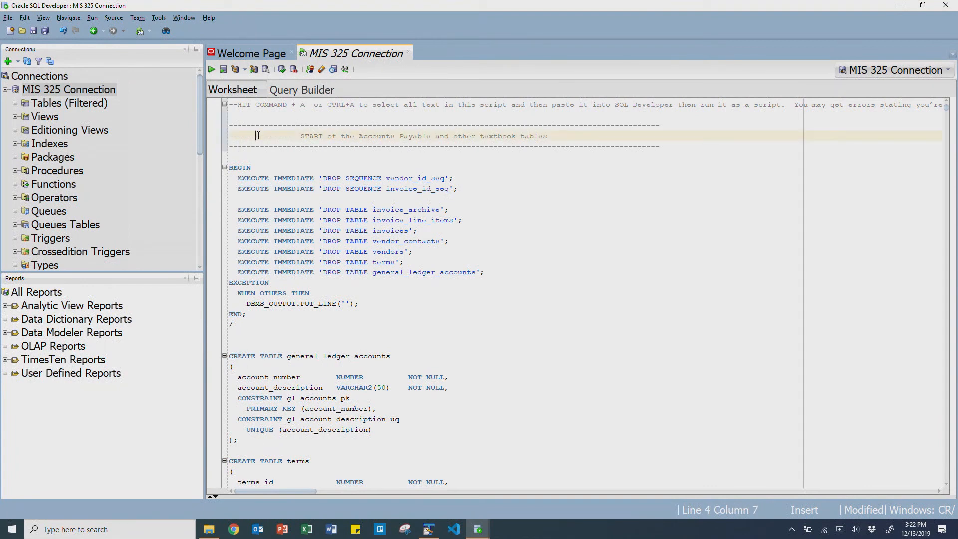
mouse_move(256, 135)
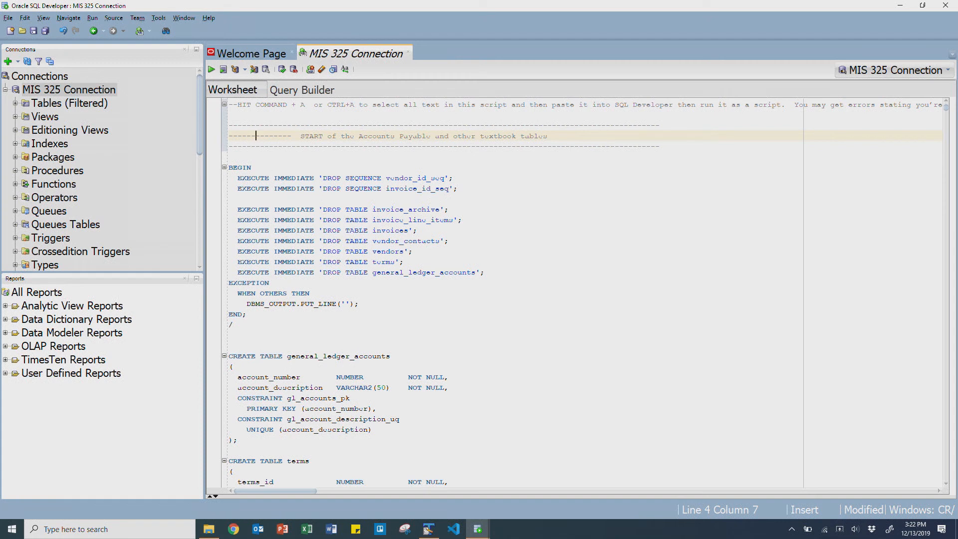
mouse_move(319, 301)
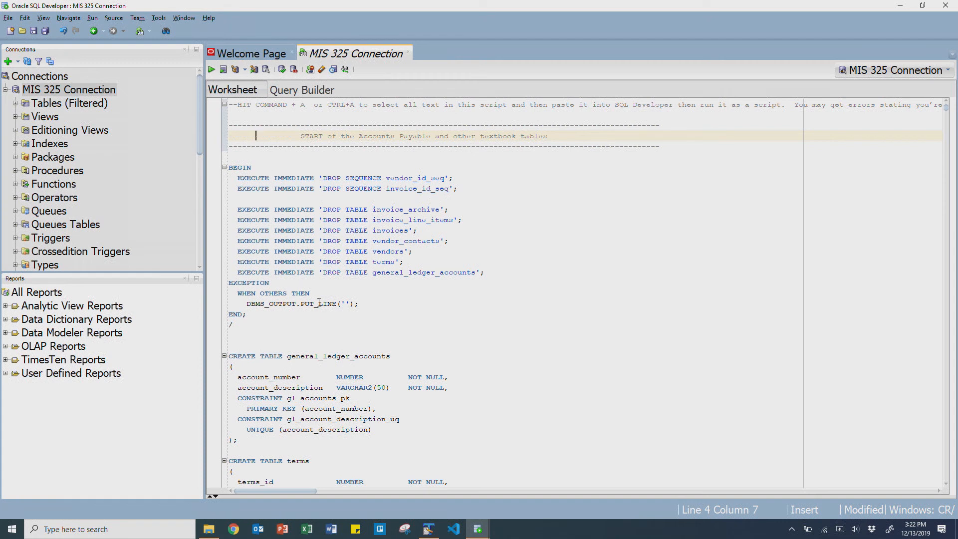
mouse_move(224, 68)
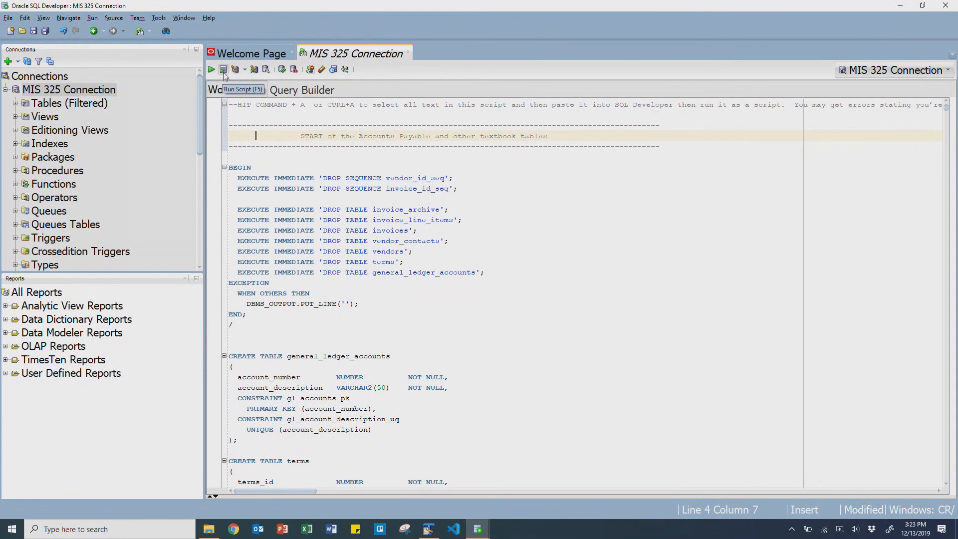
mouse_move(224, 71)
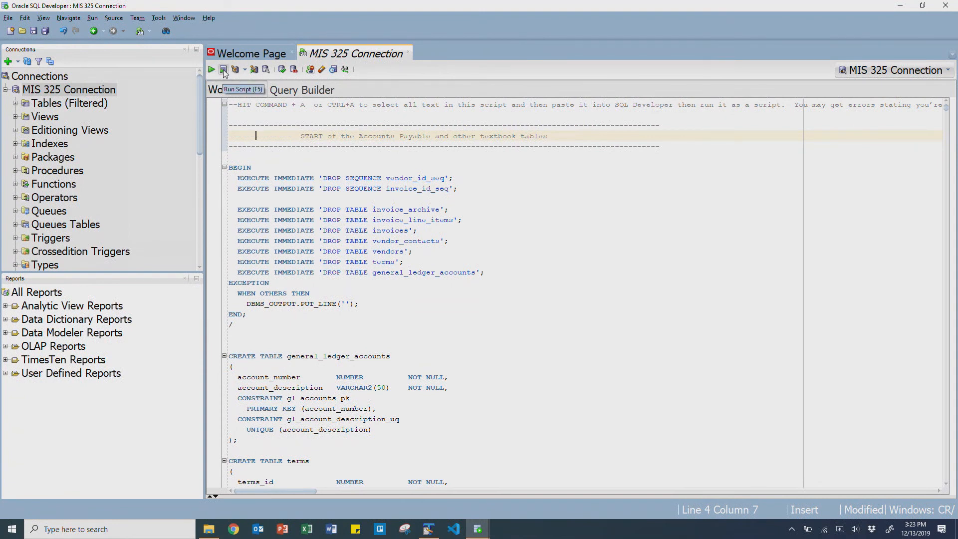
mouse_move(211, 69)
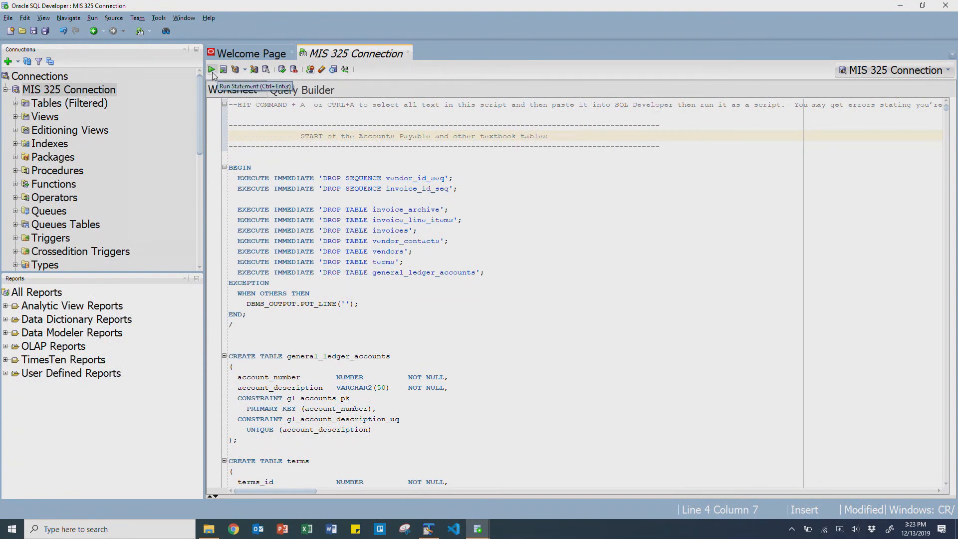
mouse_move(224, 69)
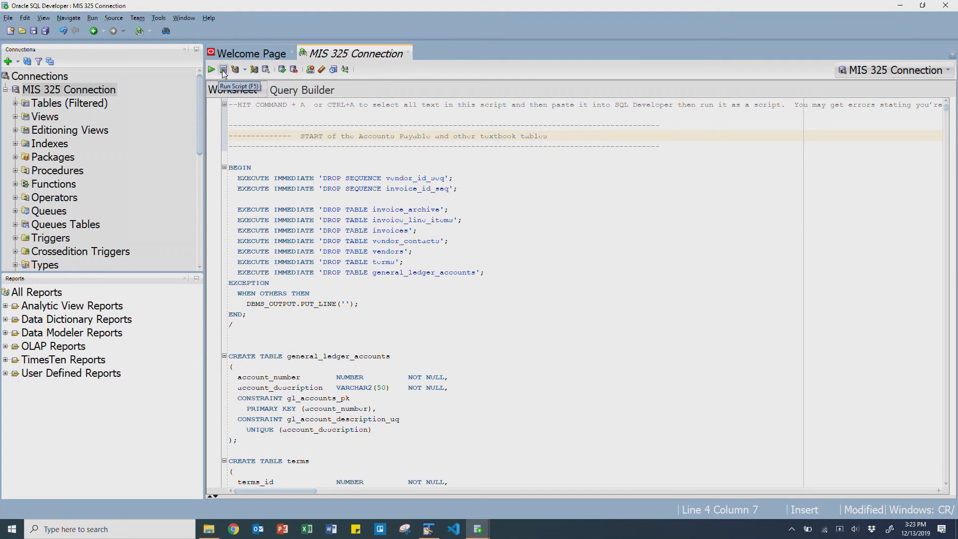
- Run the whole script (F5) and confirm the Script Output ends with Commit complete
left_click(223, 69)
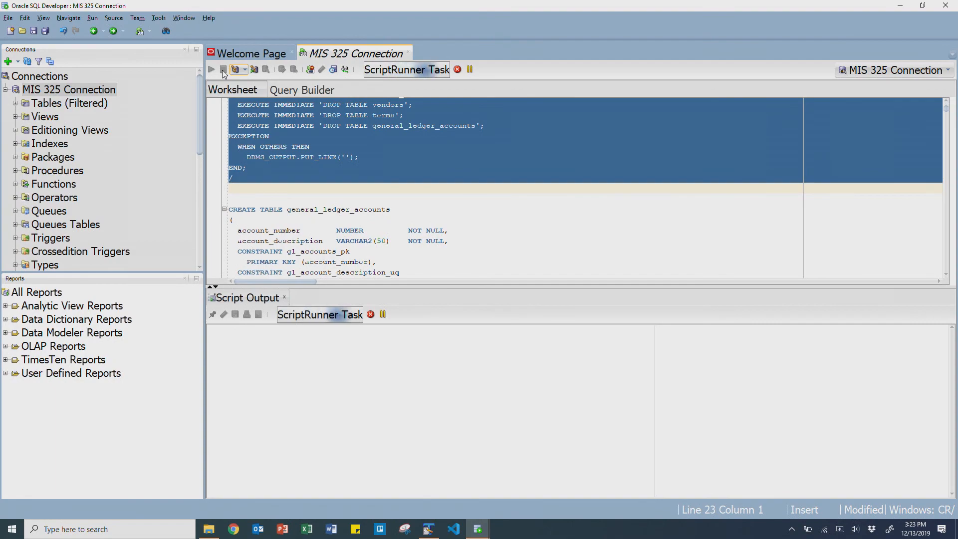
left_click(211, 68)
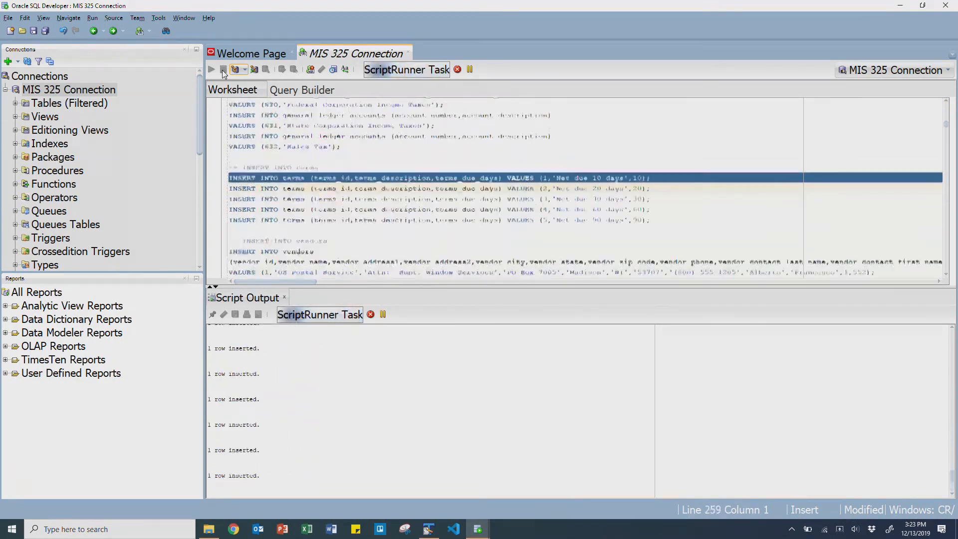
scroll("down", 3)
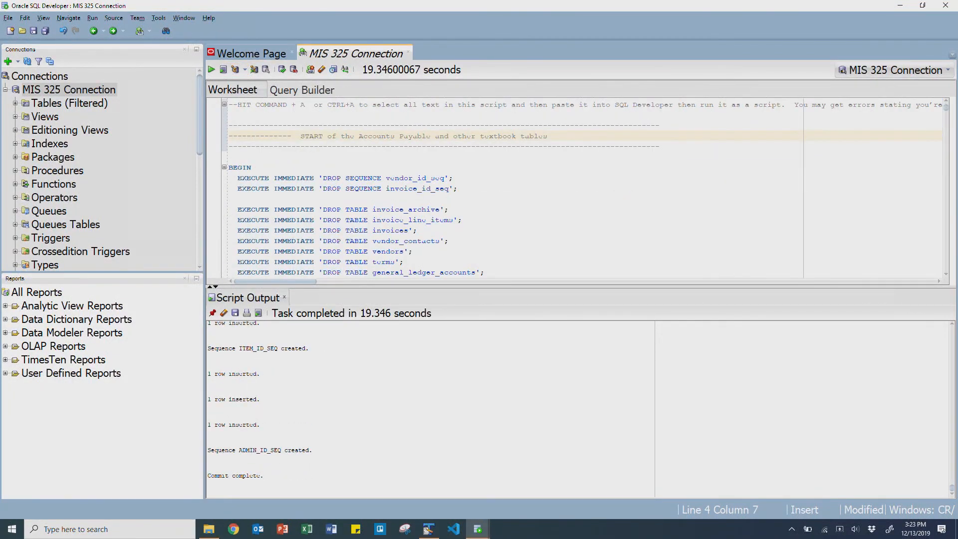
double_click(244, 475)
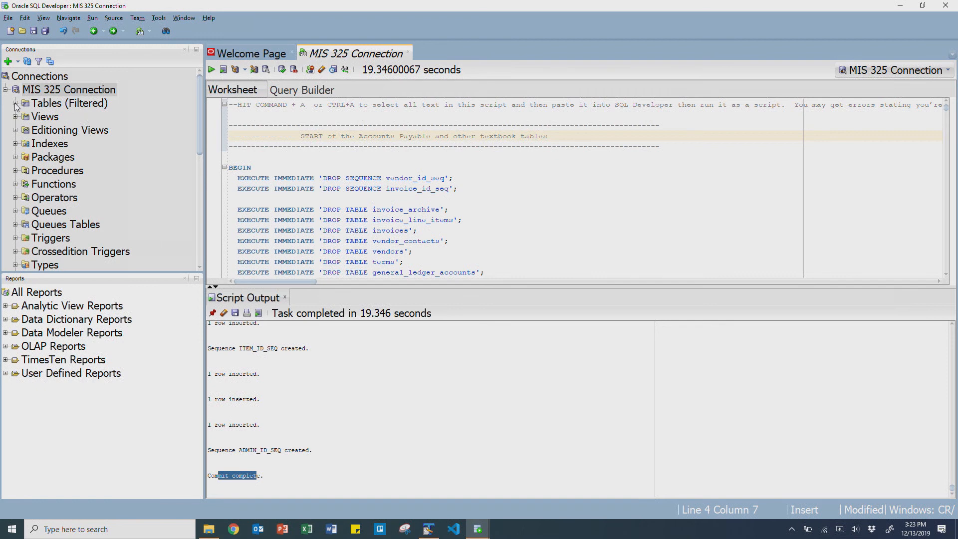
- Expand the Tables, Views and Indexes nodes to inspect the recreated objects like INVOICES_PK and ITEMS_PK
left_click(15, 103)
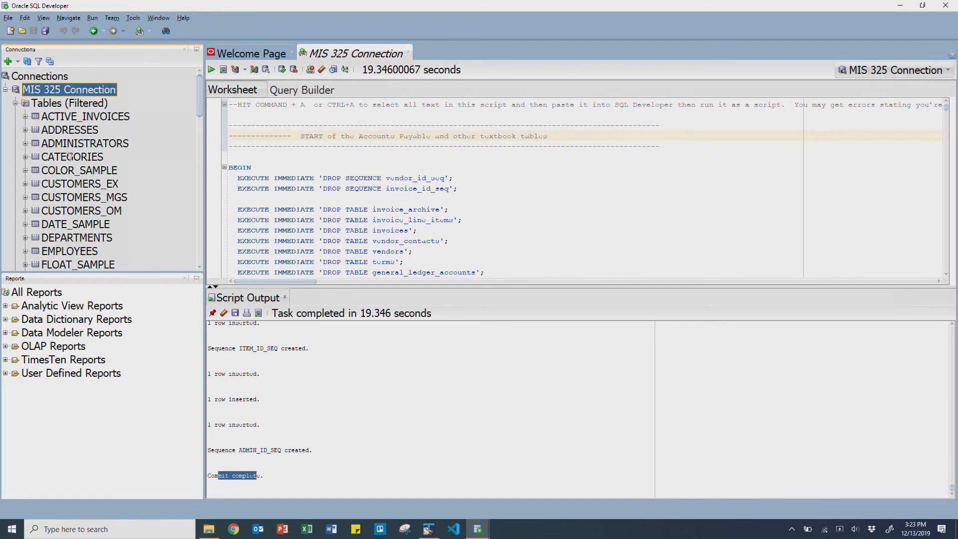
scroll("down", 3)
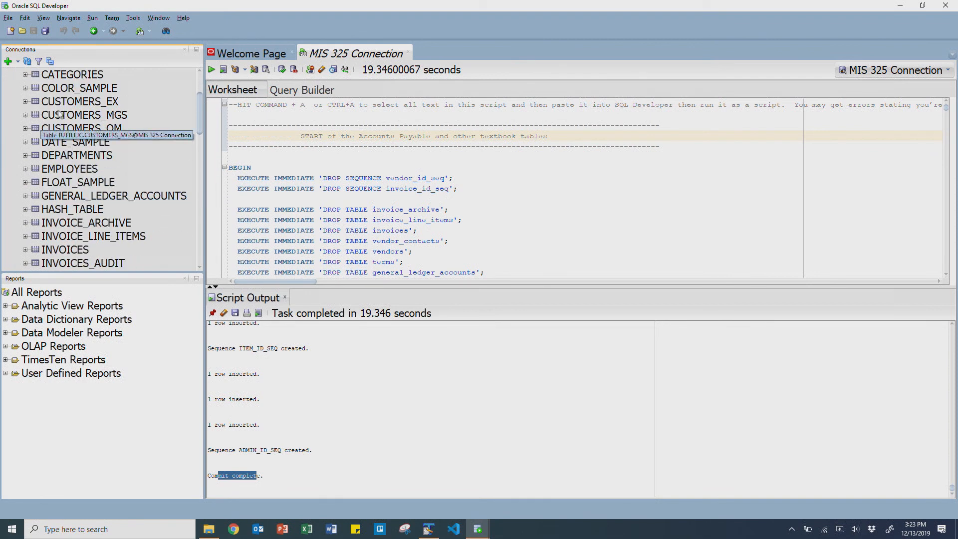
mouse_move(68, 121)
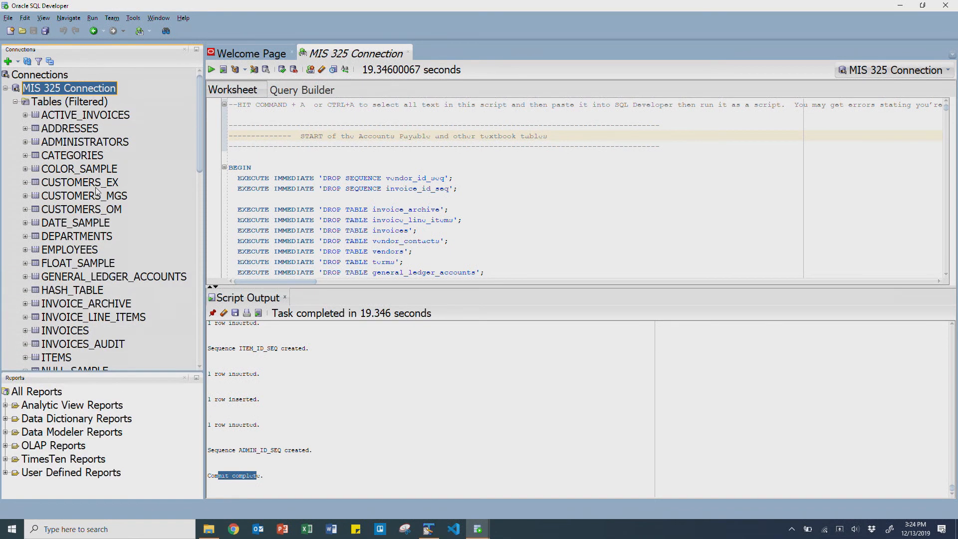
left_click(26, 102)
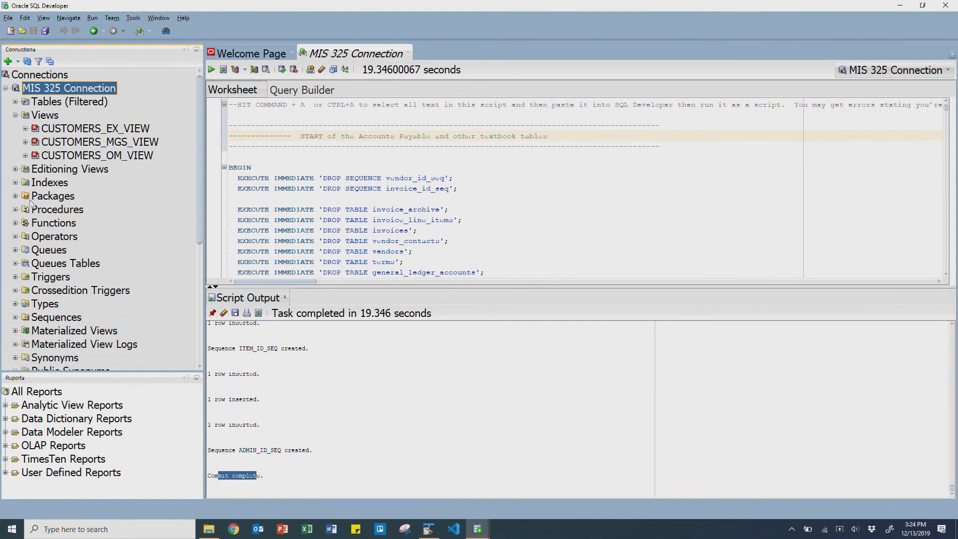
mouse_move(17, 246)
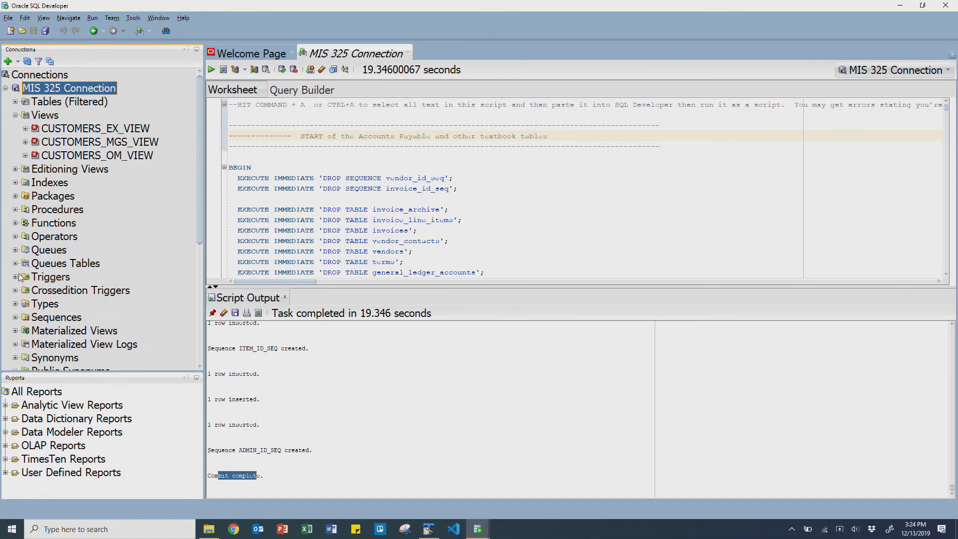
left_click(15, 182)
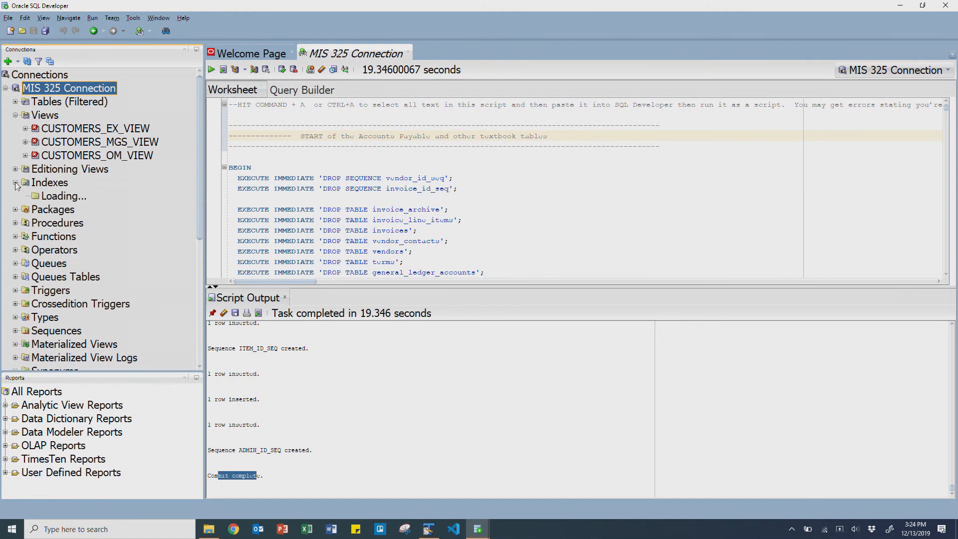
left_click(15, 183)
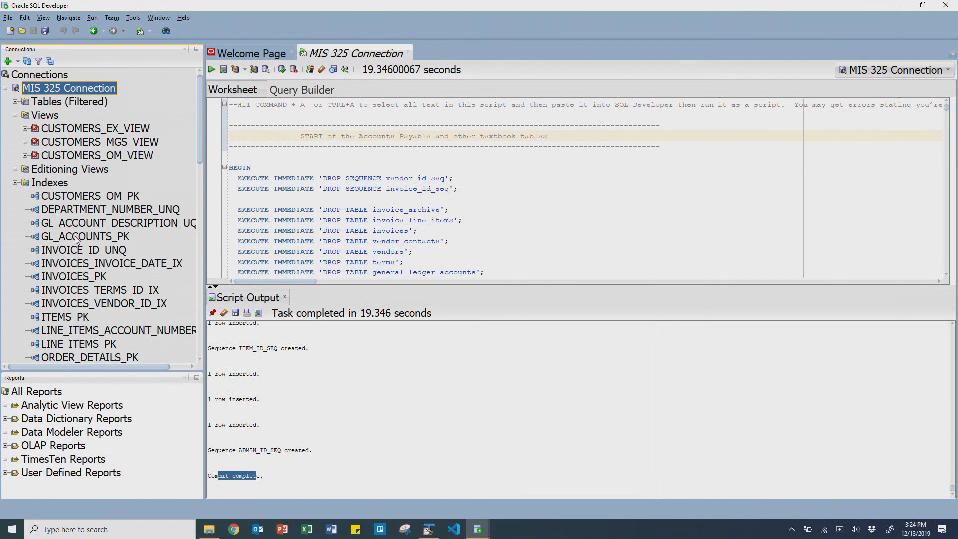
mouse_move(83, 235)
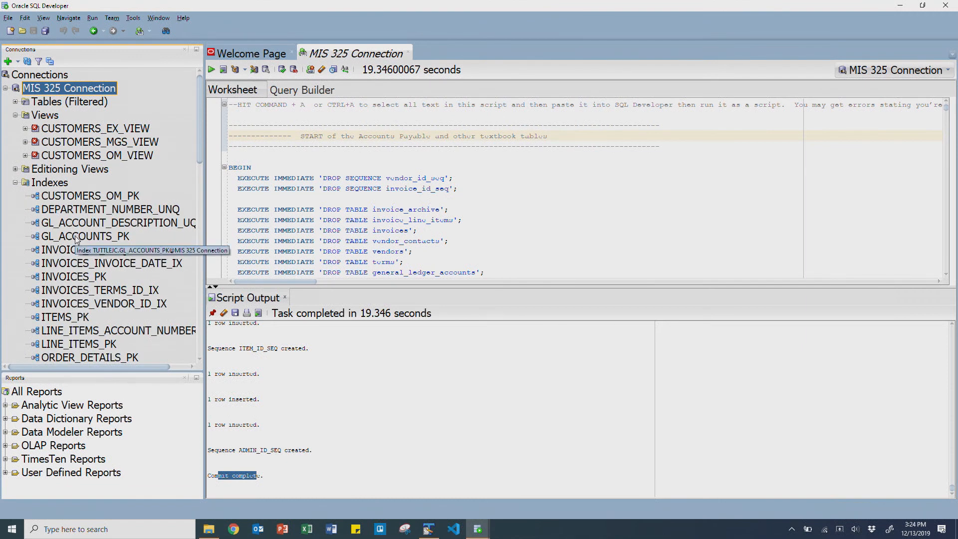
mouse_move(40, 129)
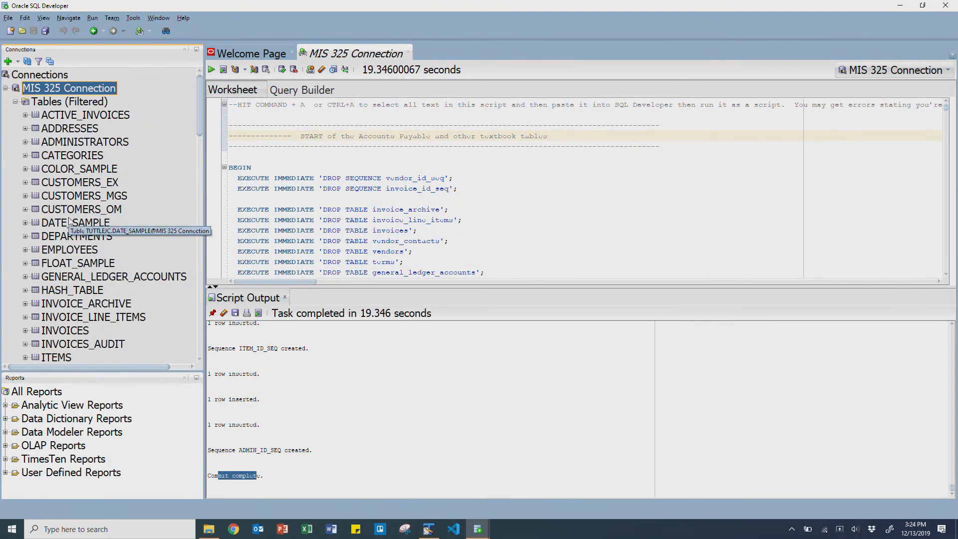
double_click(69, 249)
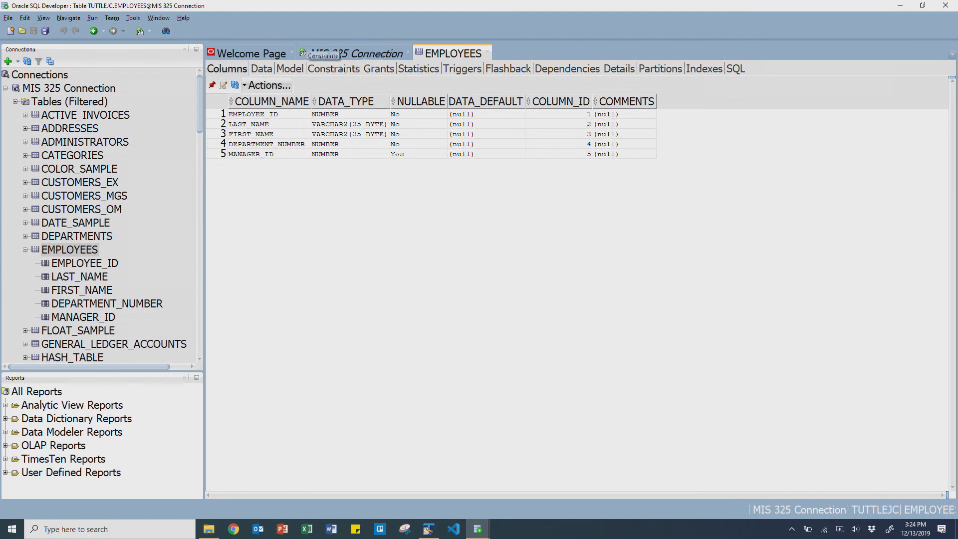
left_click(252, 114)
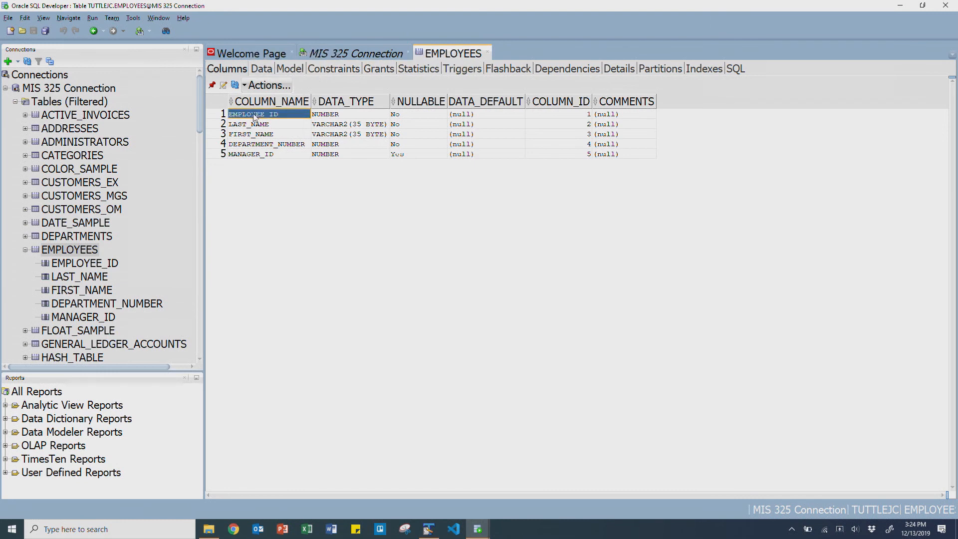
mouse_move(273, 134)
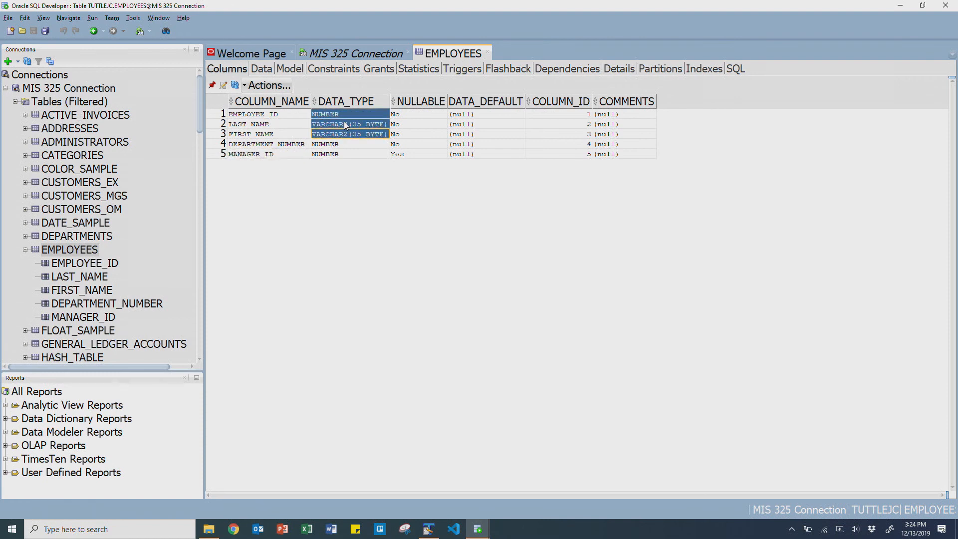
left_click(344, 100)
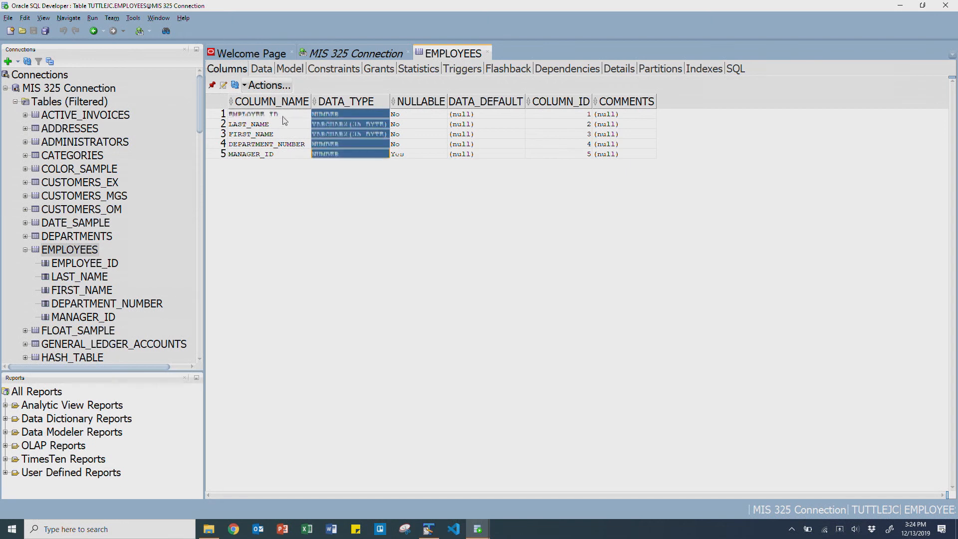
left_click(339, 113)
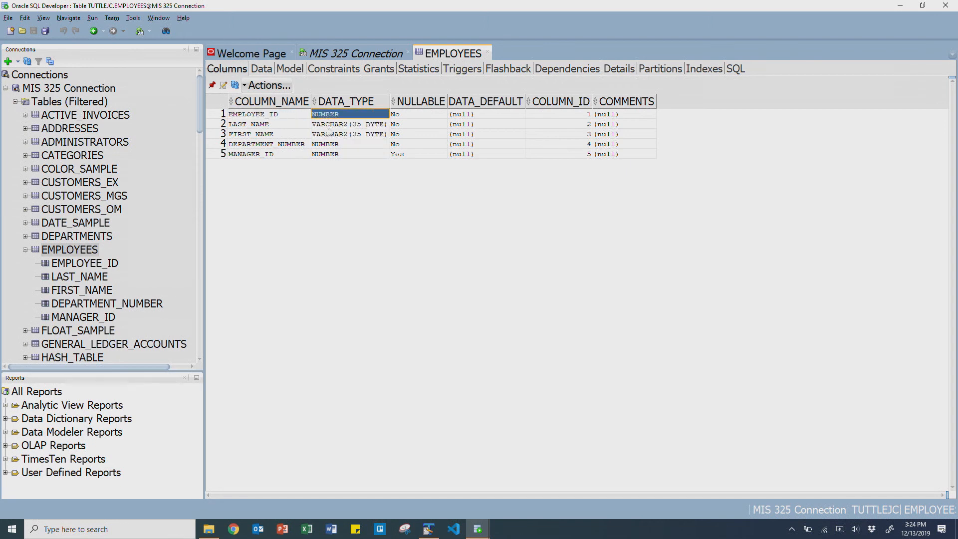
left_click(349, 124)
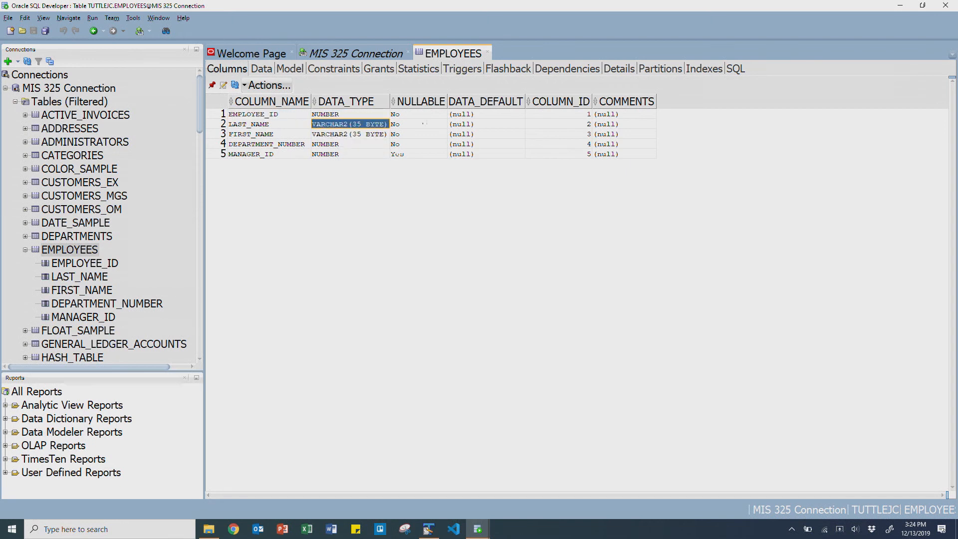
left_click_drag(418, 113, 418, 144)
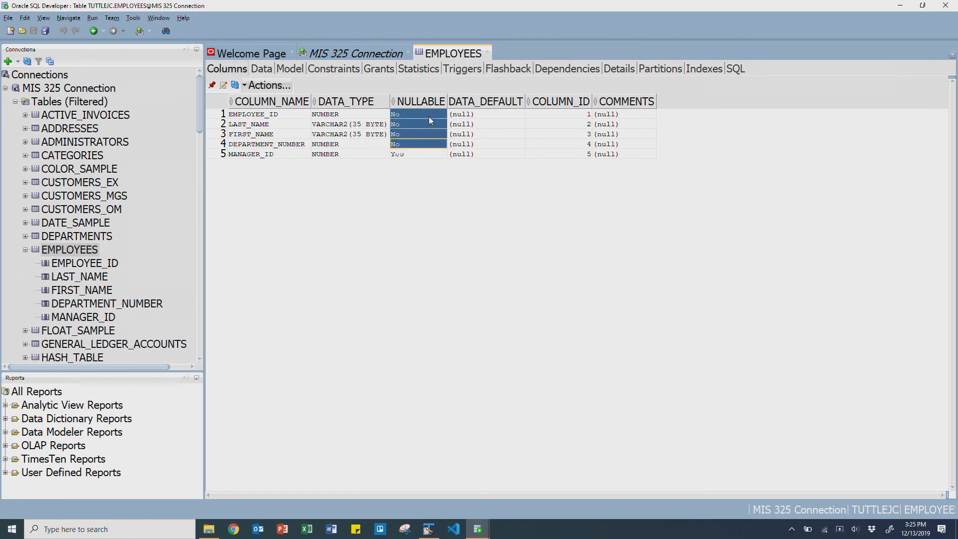
left_click(265, 144)
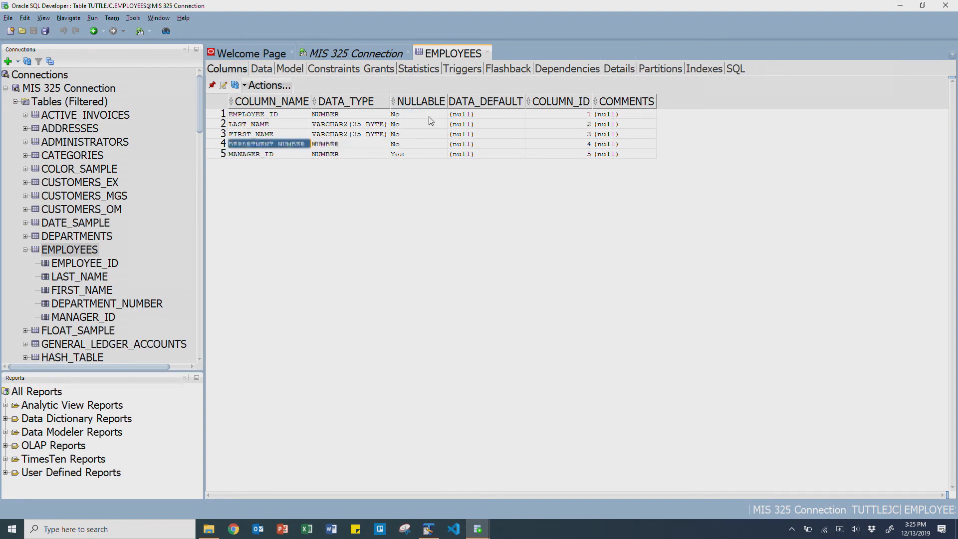
left_click(418, 113)
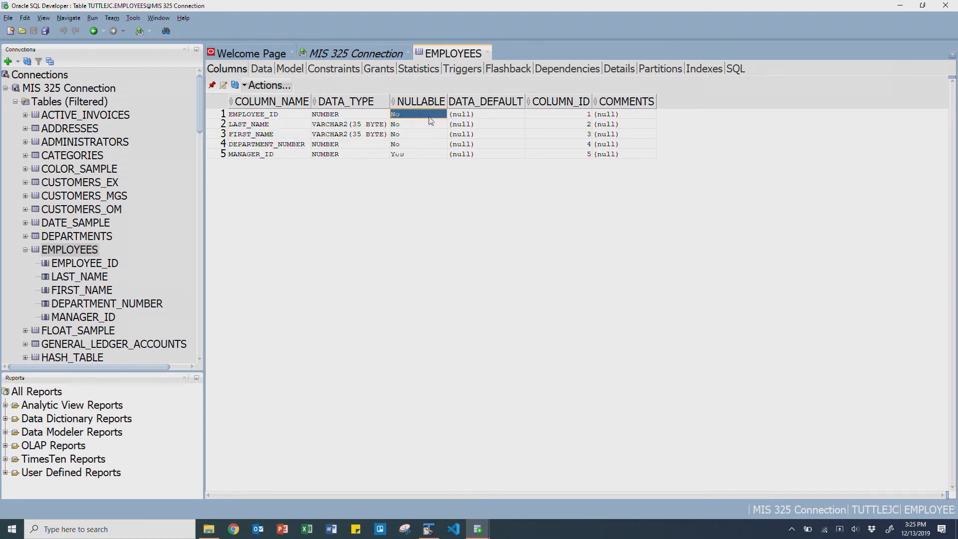
left_click(417, 153)
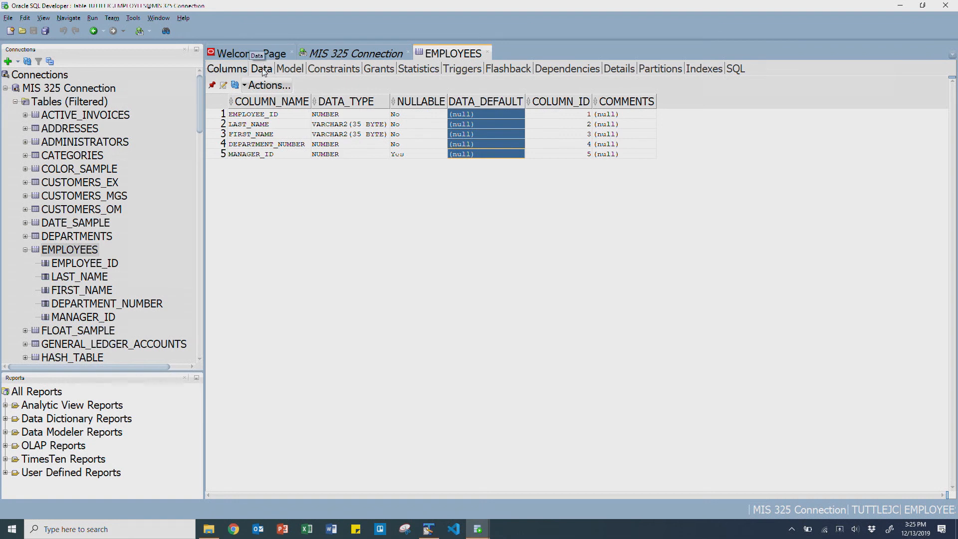
- Show the EMPLOYEES Data tab and point out employee IDs, the name Elmer, department numbers and manager IDs
left_click(260, 69)
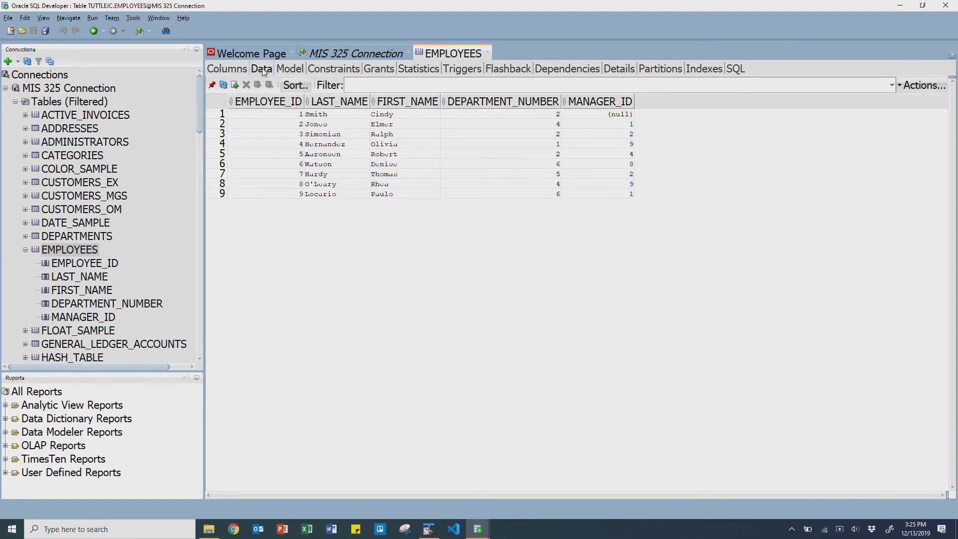
left_click(262, 134)
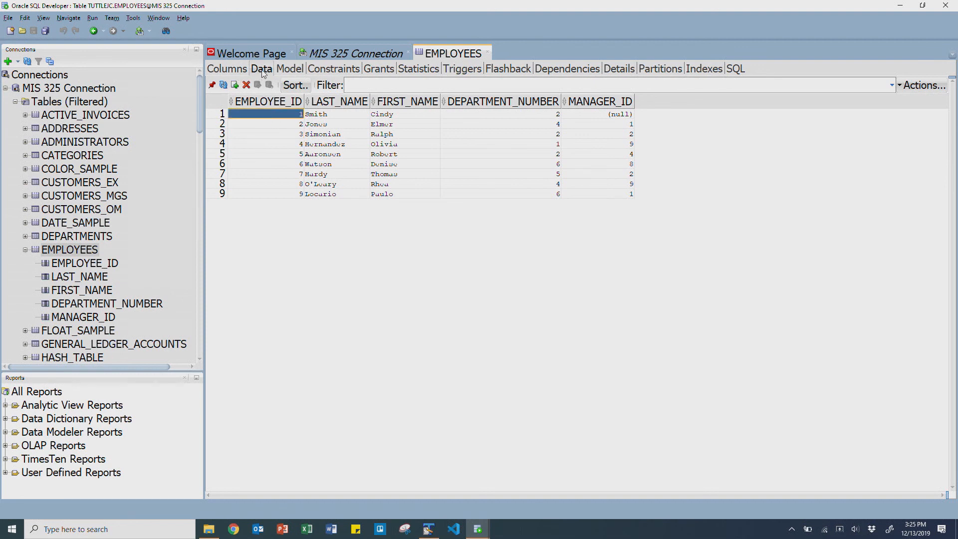
left_click(404, 124)
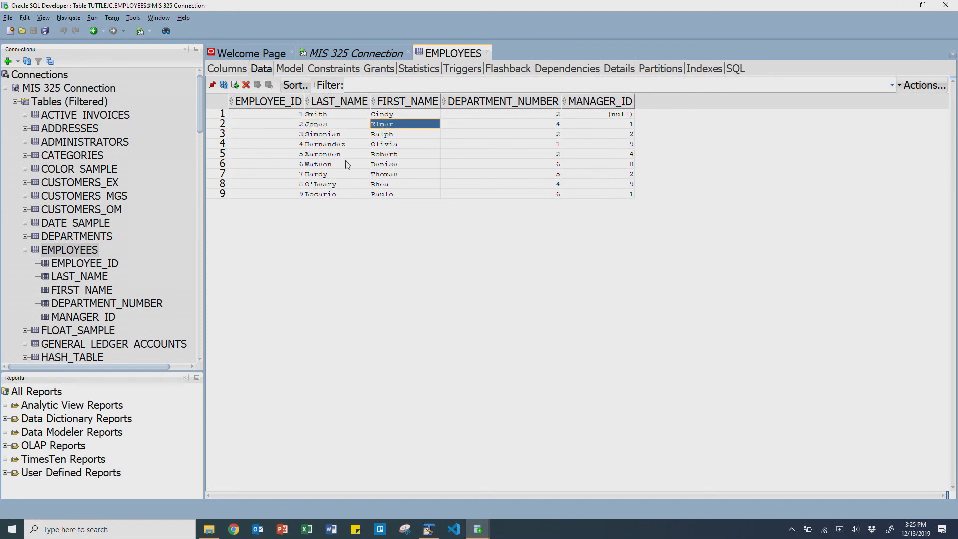
left_click(222, 124)
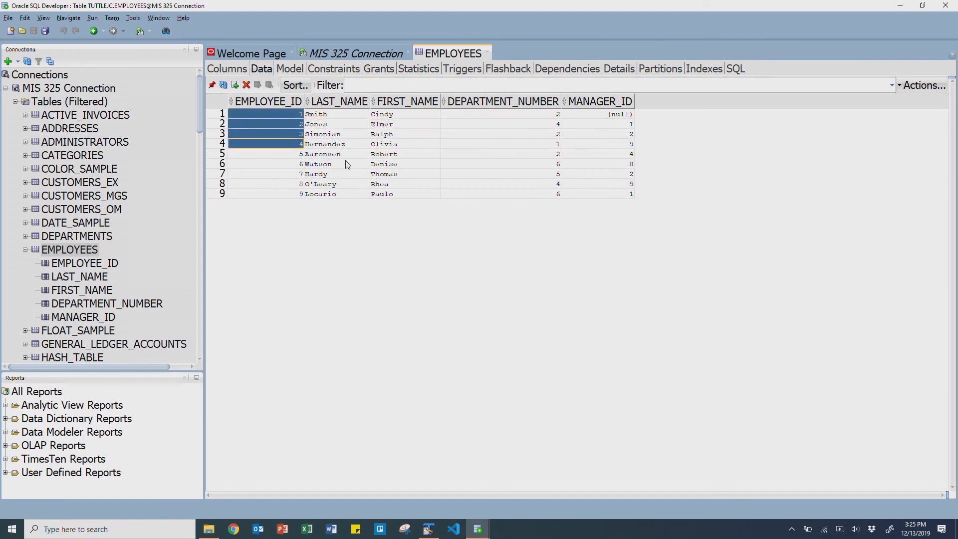
left_click(500, 163)
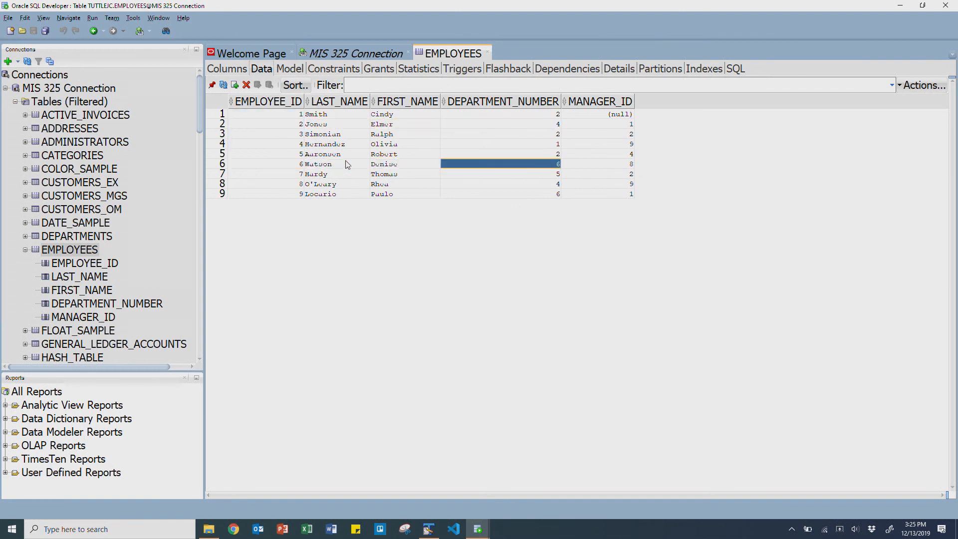
left_click(598, 114)
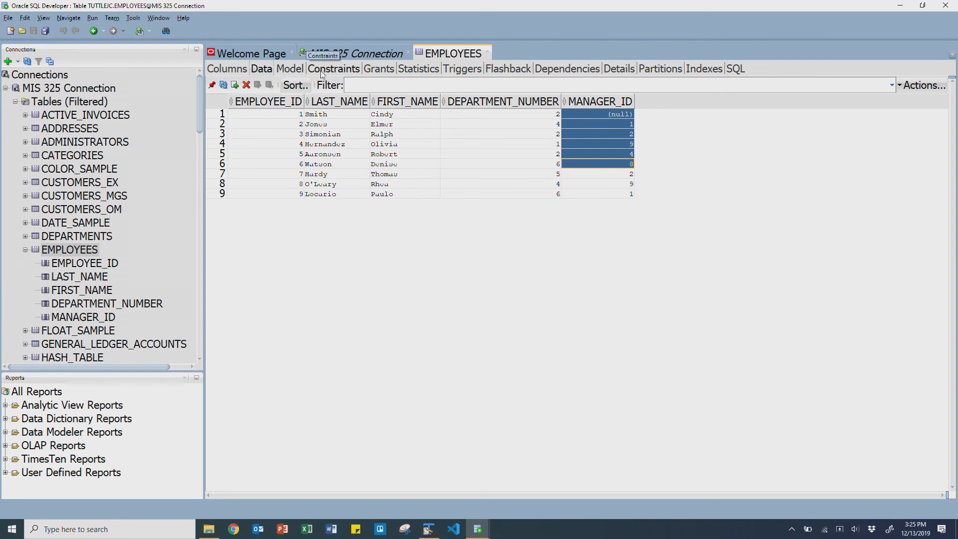
- Review the EMPLOYEES constraints, examining the NOT NULL conditions on LAST_NAME, EMPLOYEE_ID and FIRST_NAME
left_click(333, 69)
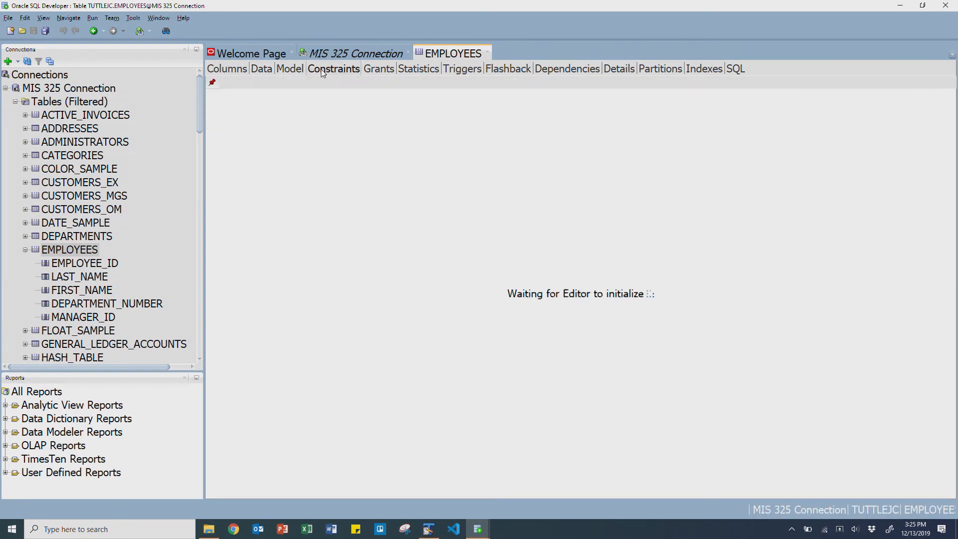
left_click(333, 68)
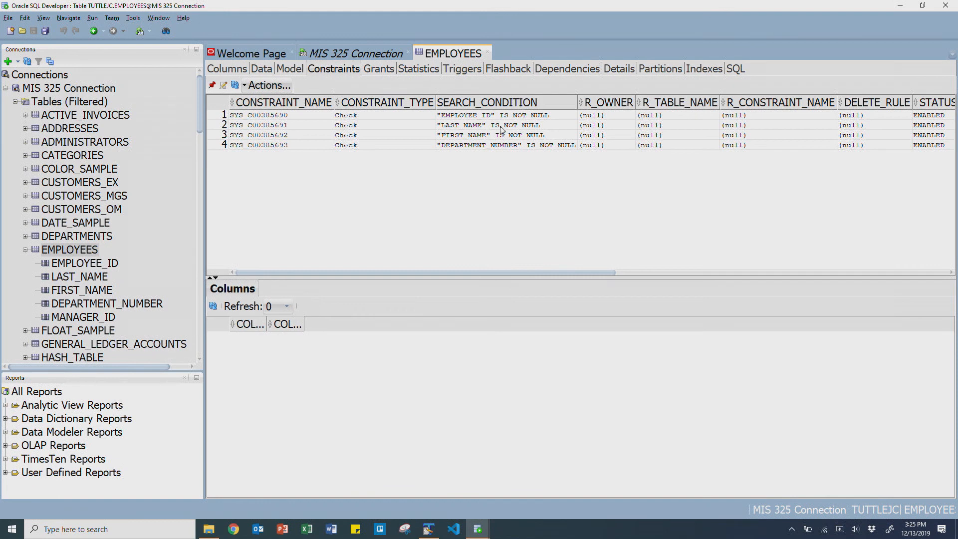
left_click(501, 125)
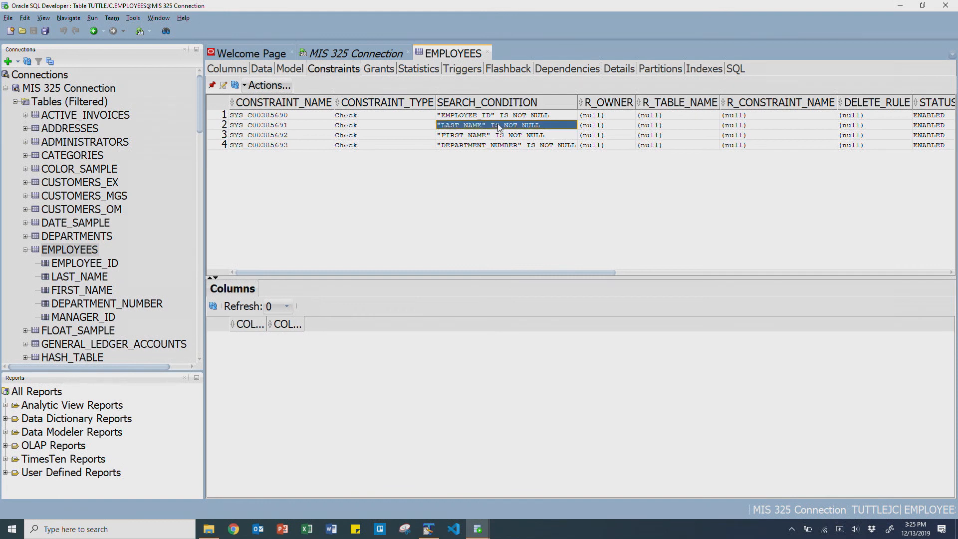
left_click(480, 115)
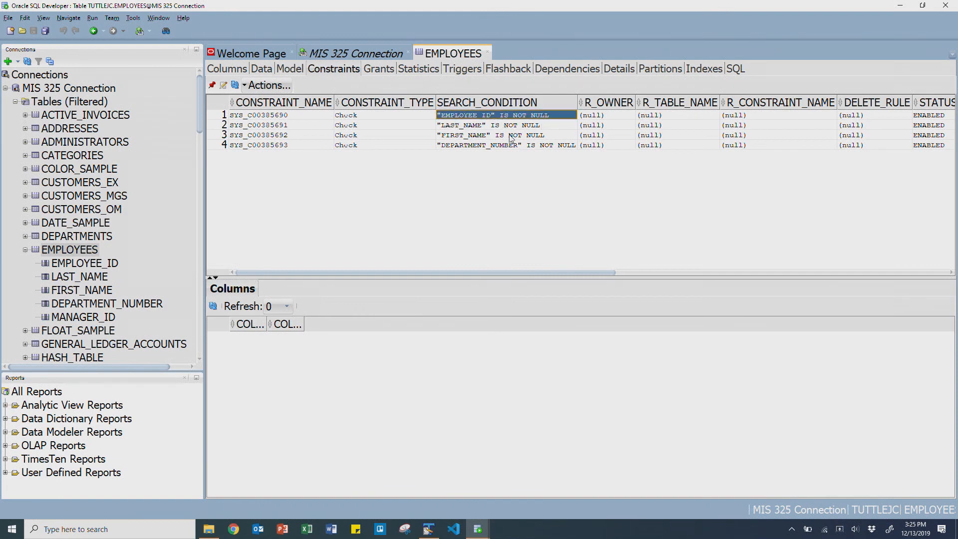
left_click(463, 135)
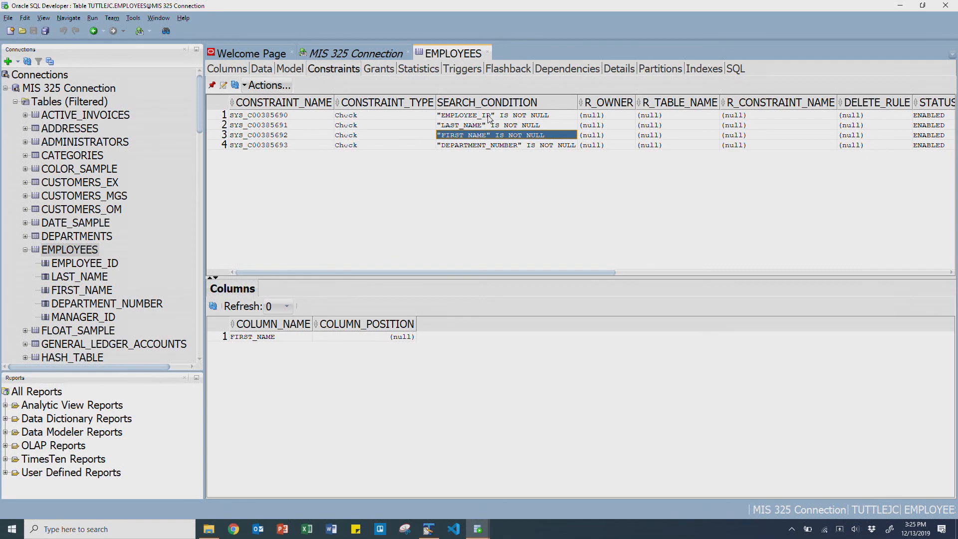
mouse_move(488, 138)
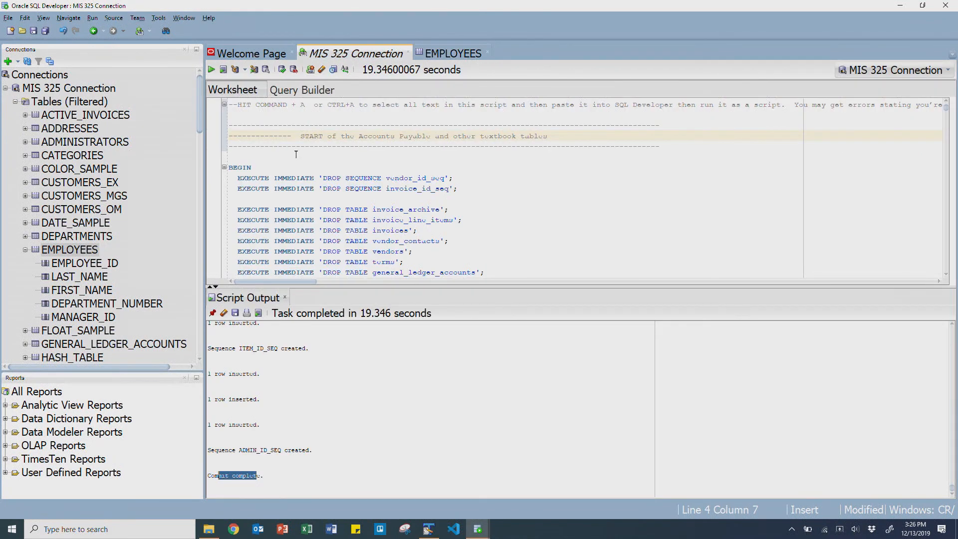
- Replace the worksheet with 'select * from employees', run it to list nine rows, and select the query text
scroll("down", 3)
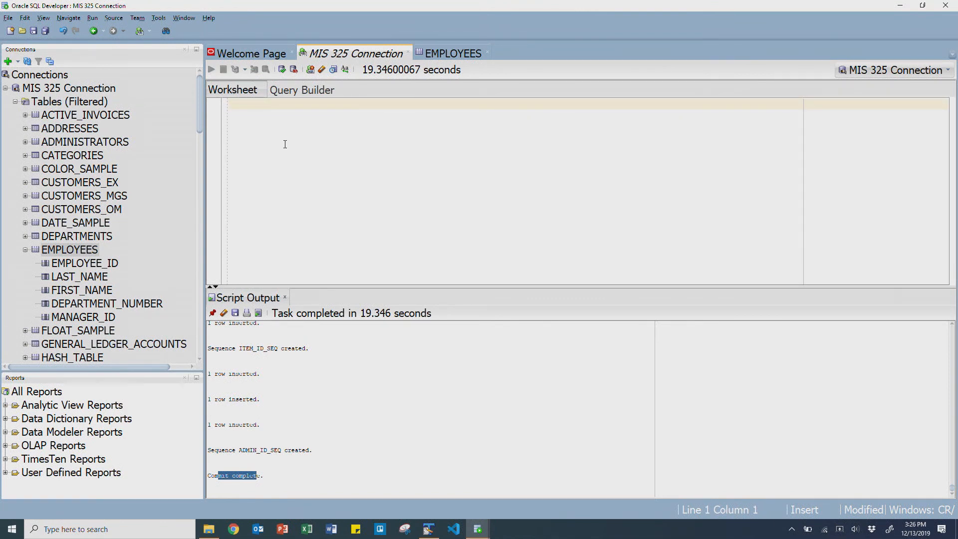
type("select *")
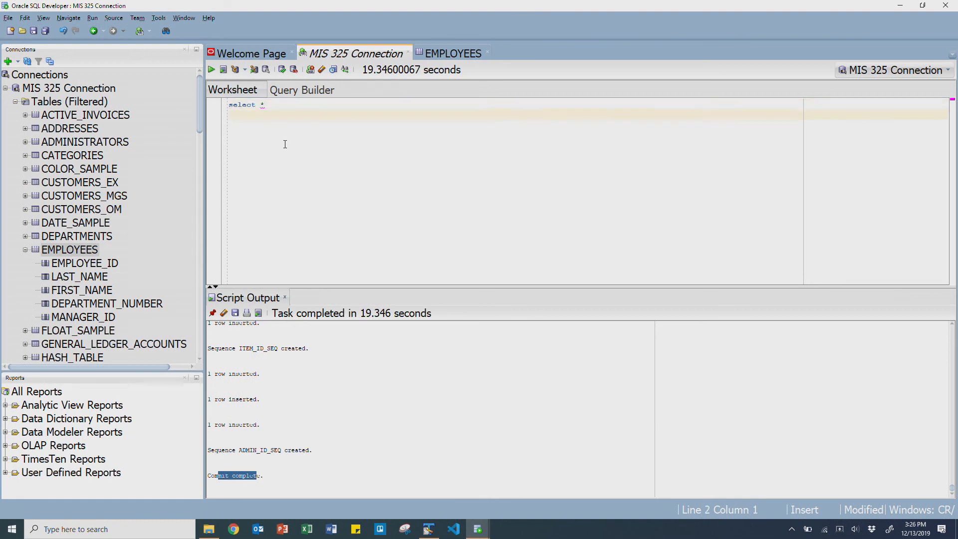
type("from employee")
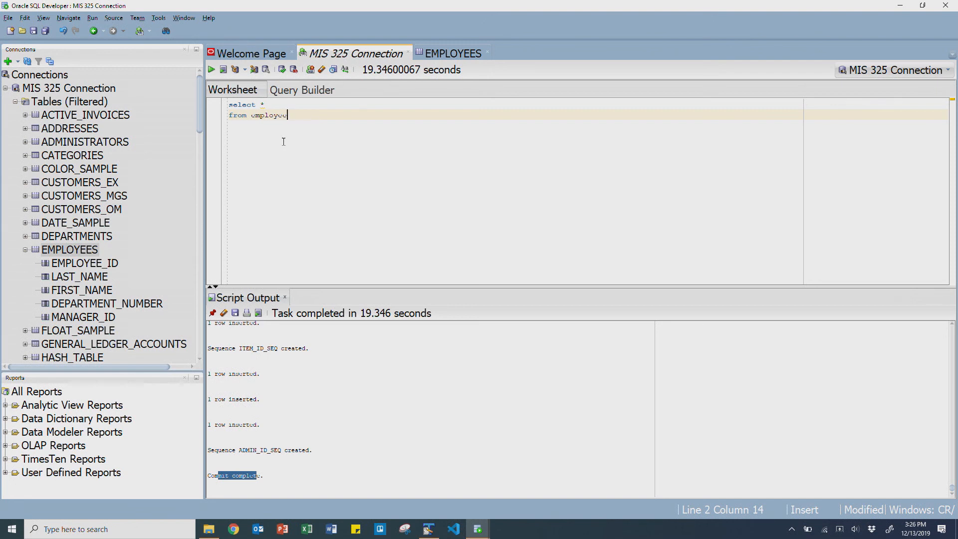
left_click(210, 69)
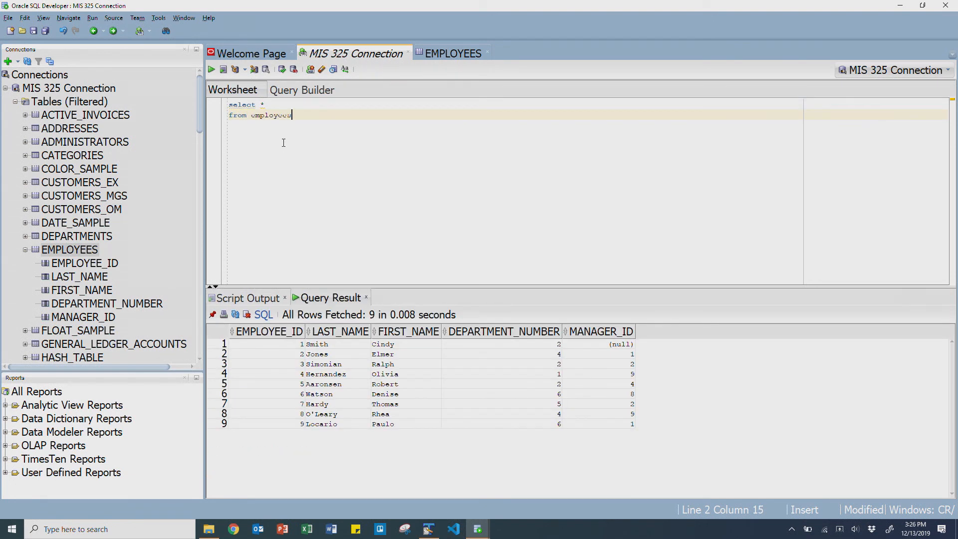
key("ctrl+a")
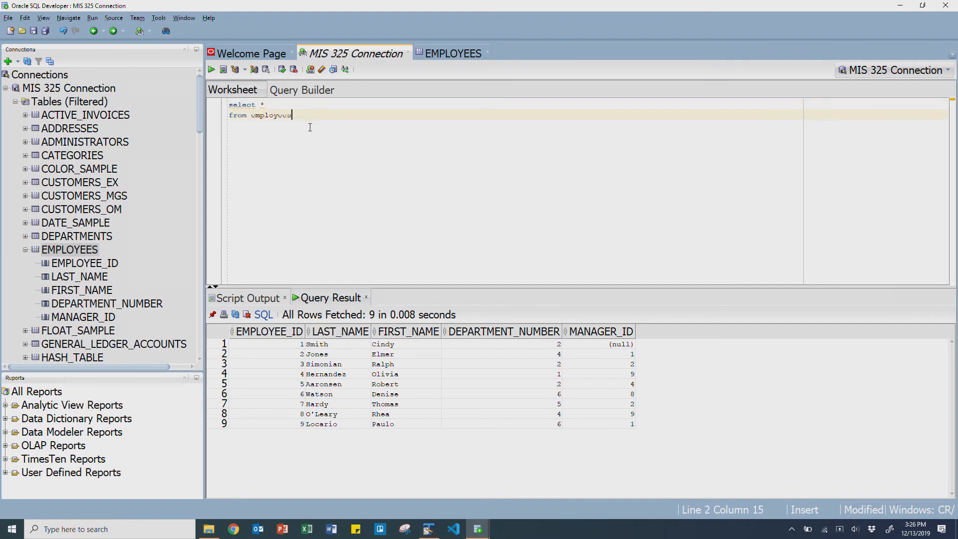
key("ctrl+a")
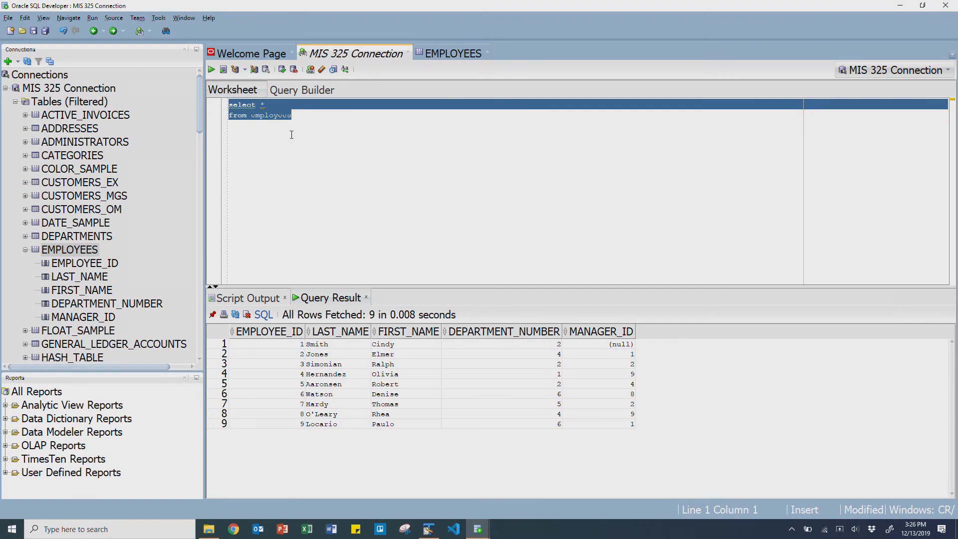
left_click(292, 115)
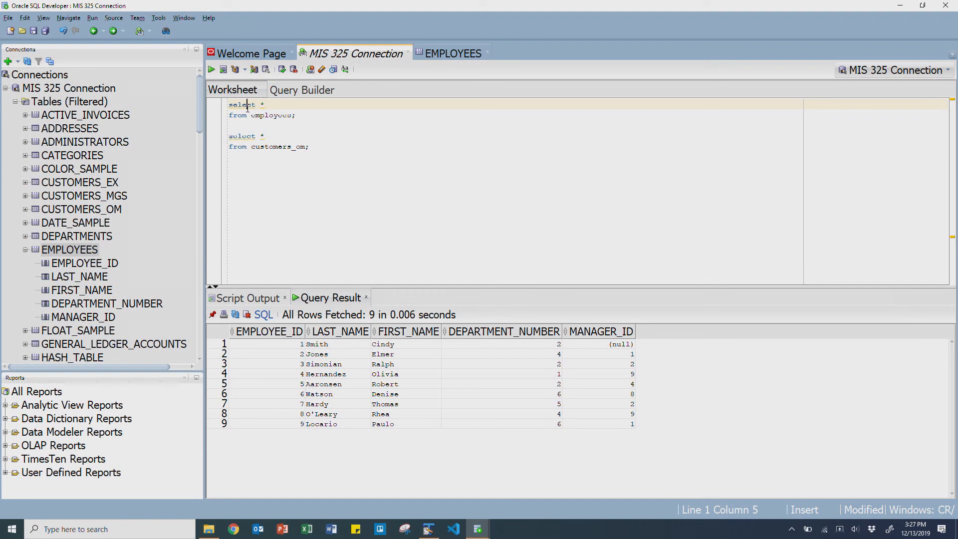
mouse_move(302, 110)
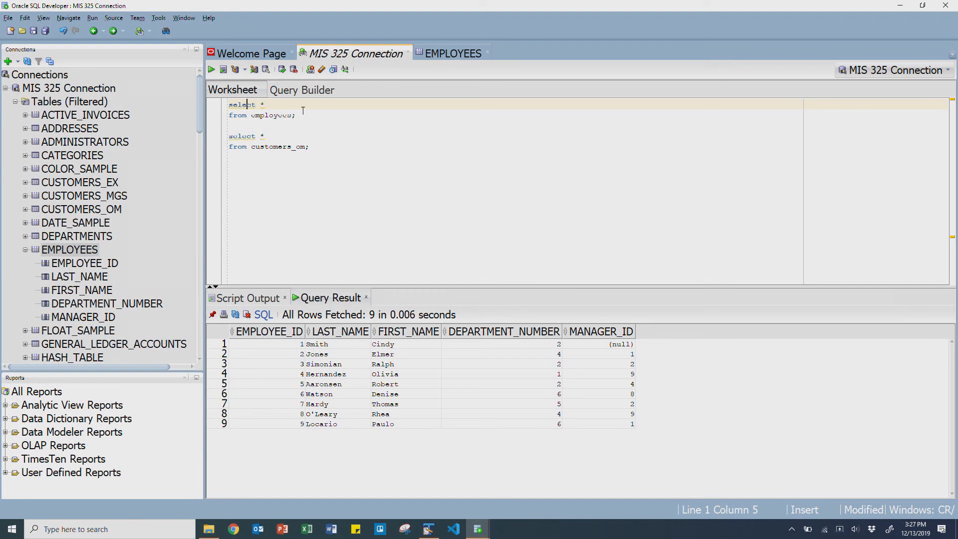
- Restore the terminating semicolon after 'from employees', select both queries and rerun them to fetch the nine rows
key("ctrl+a")
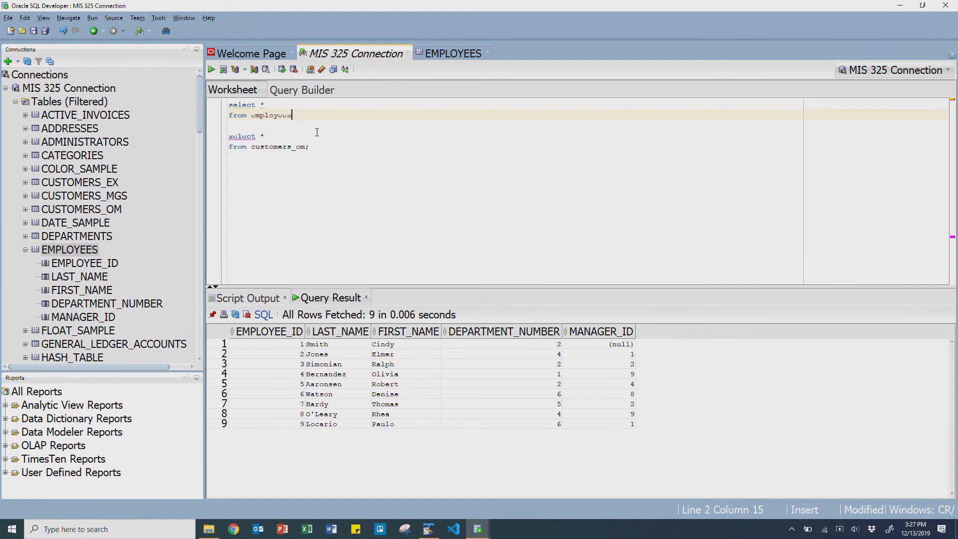
left_click(210, 68)
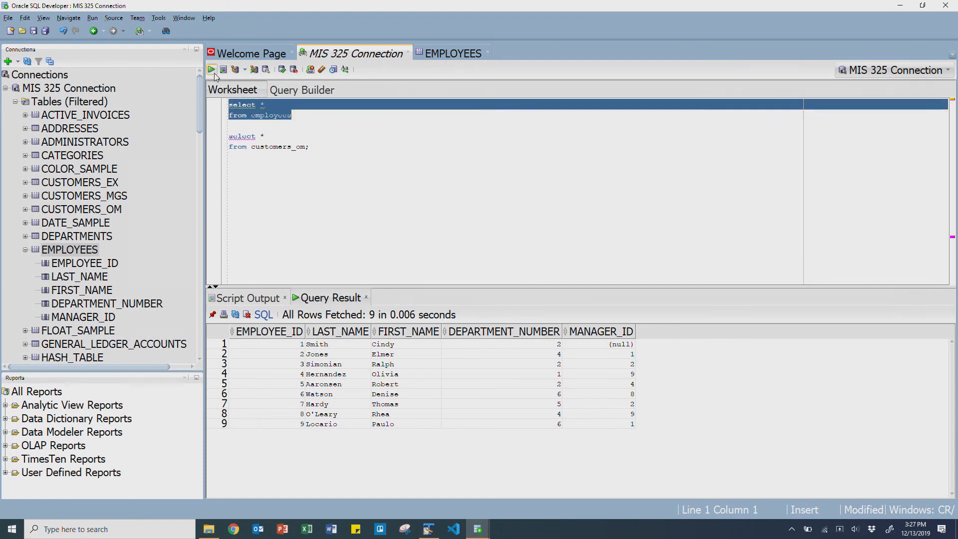
left_click(293, 114)
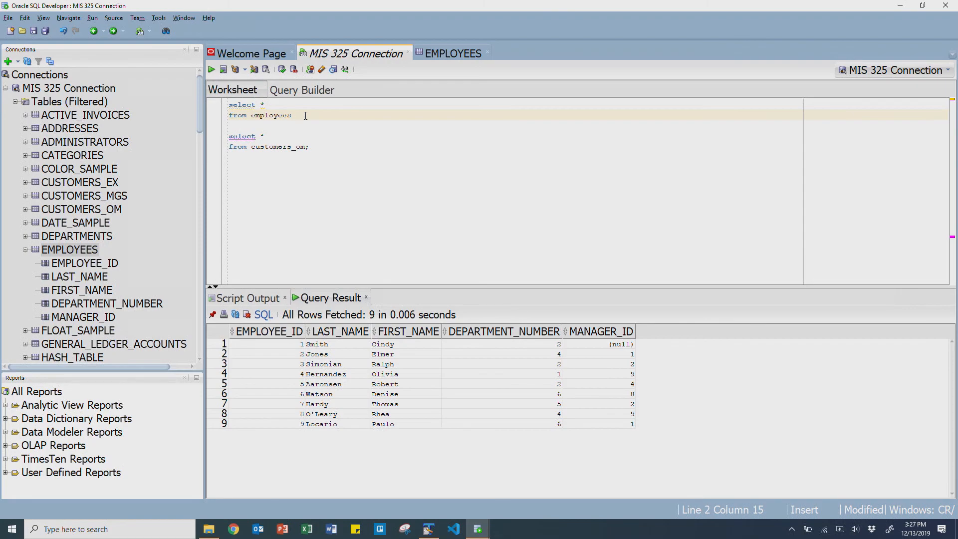
type(";")
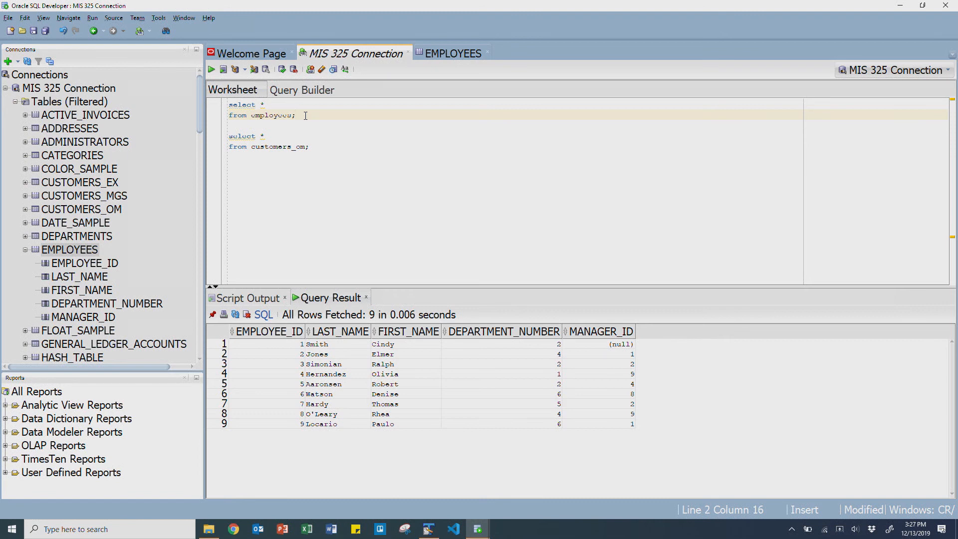
key("Backspace")
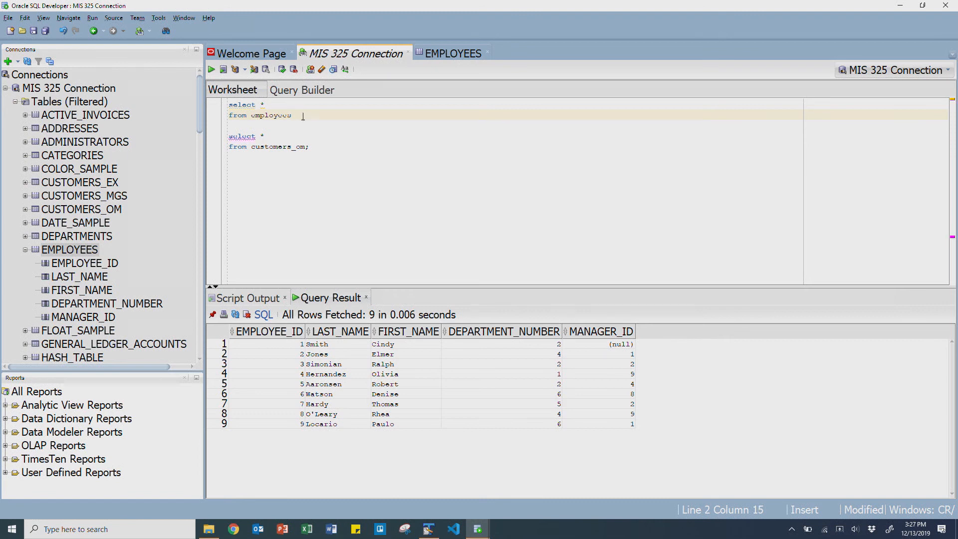
left_click_drag(292, 114, 228, 105)
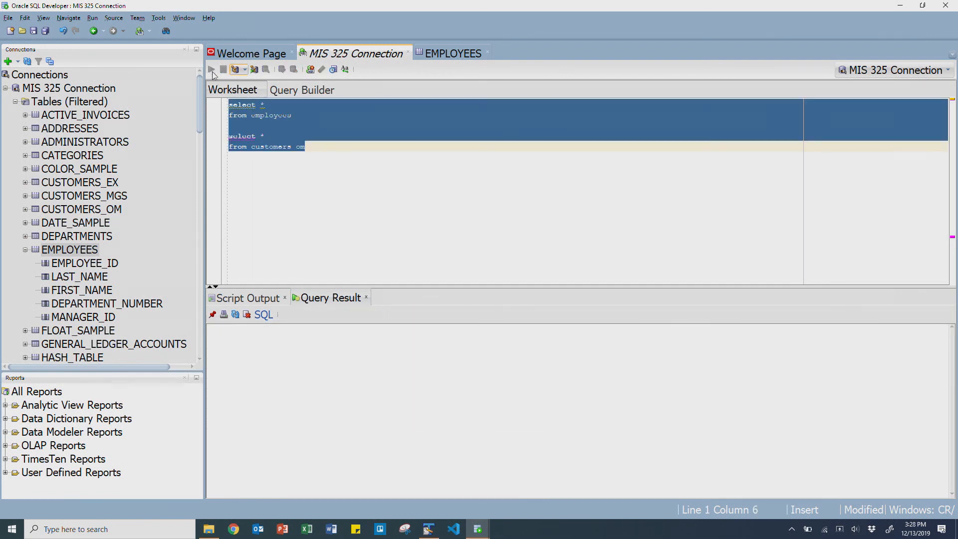
left_click(211, 69)
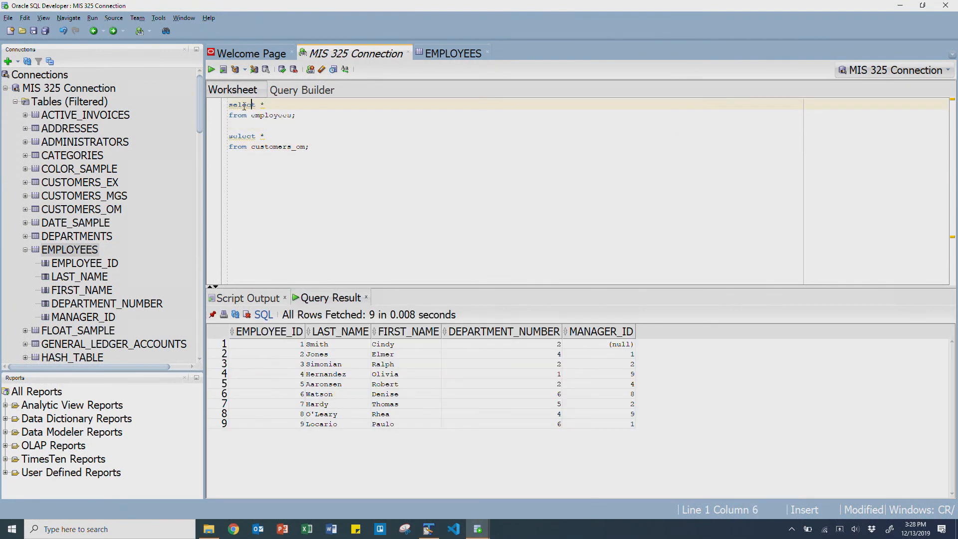
- Run the customers_om query so its 25 customer rows fill the result grid
left_click_drag(228, 105, 296, 115)
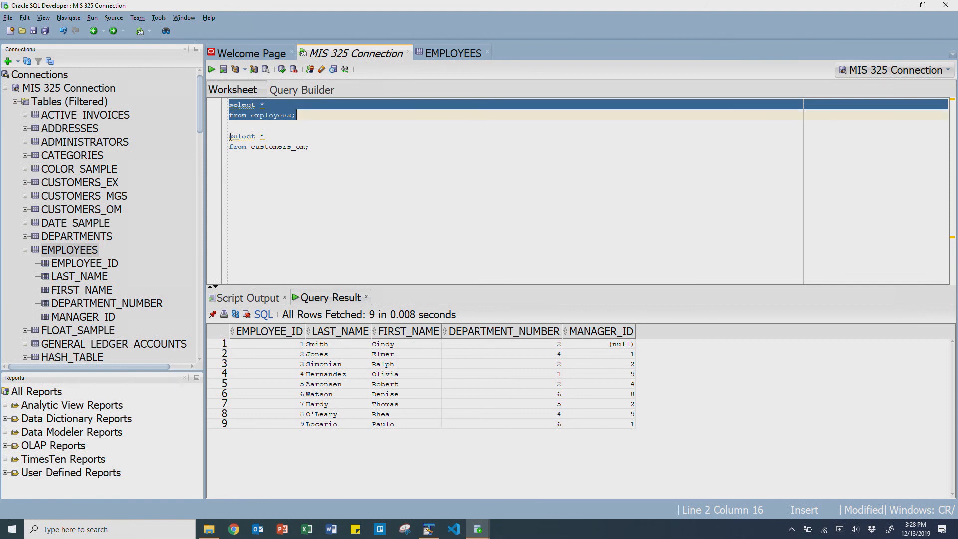
left_click(265, 136)
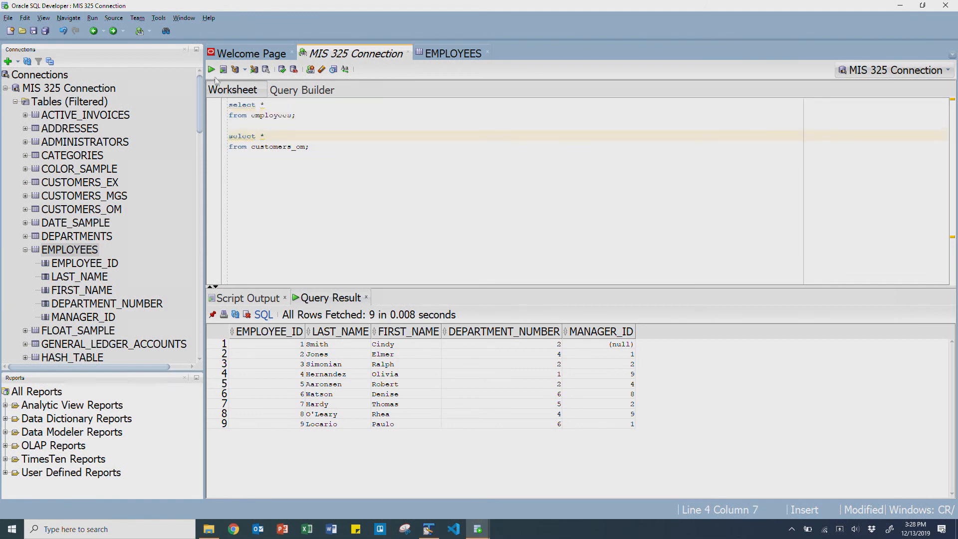
left_click(211, 68)
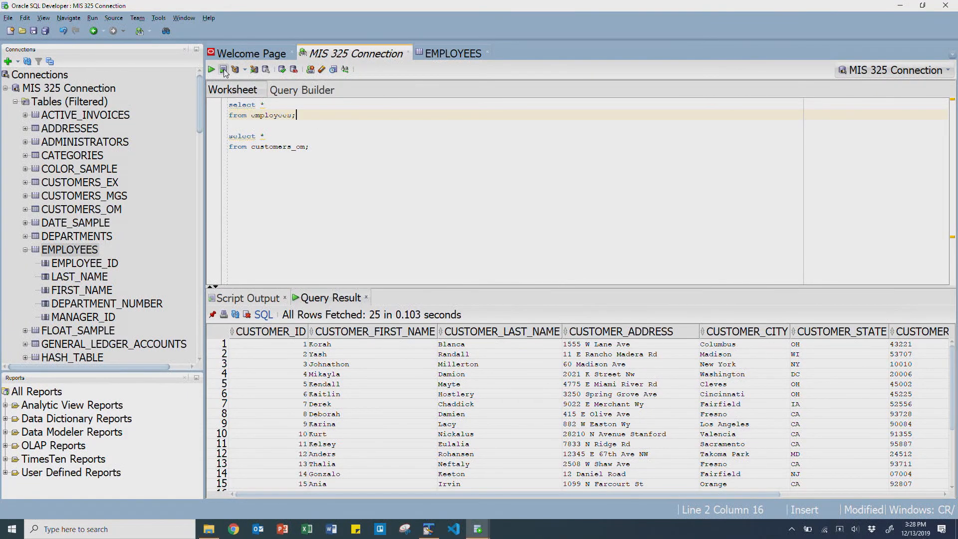
mouse_move(223, 69)
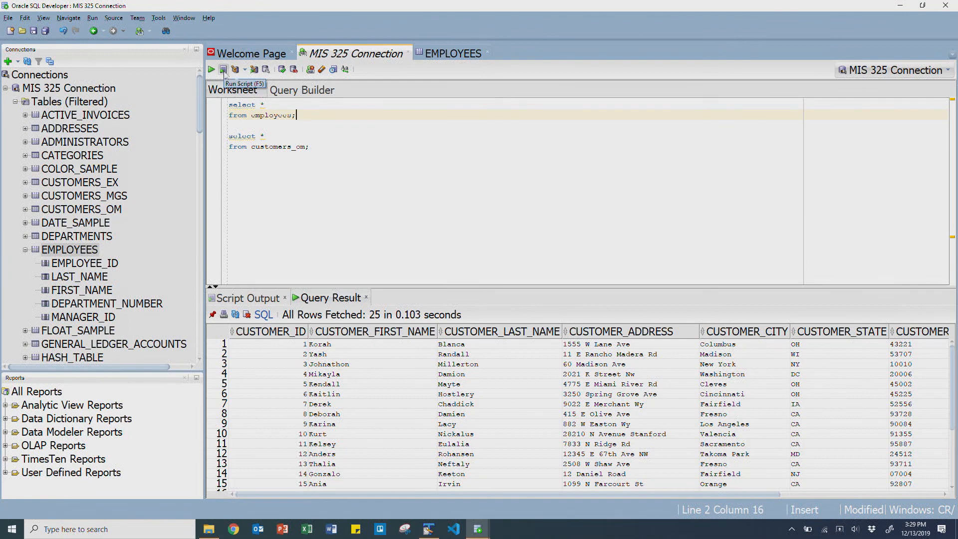
mouse_move(325, 124)
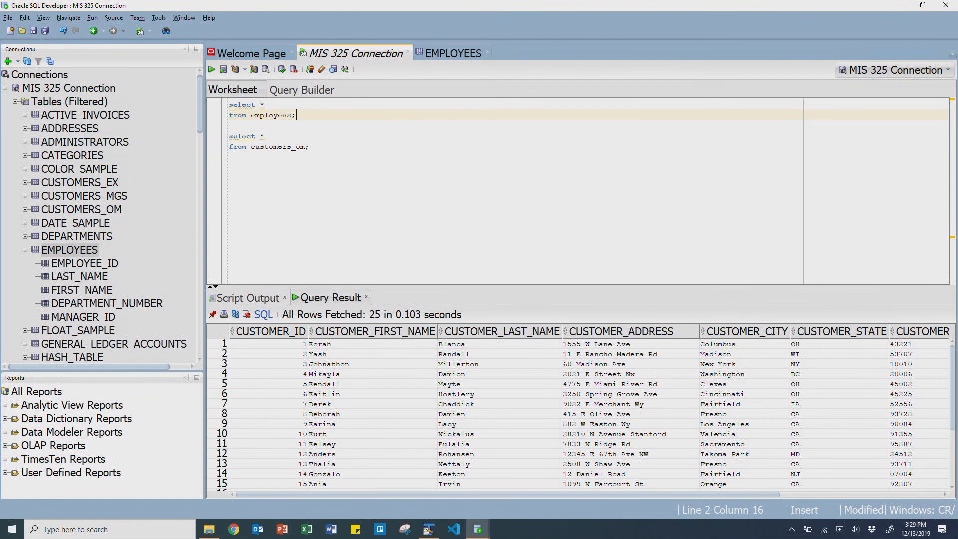
- Clear the worksheet selection and add a new unshared worksheet for the MIS 325 connection
key("ctrl+a")
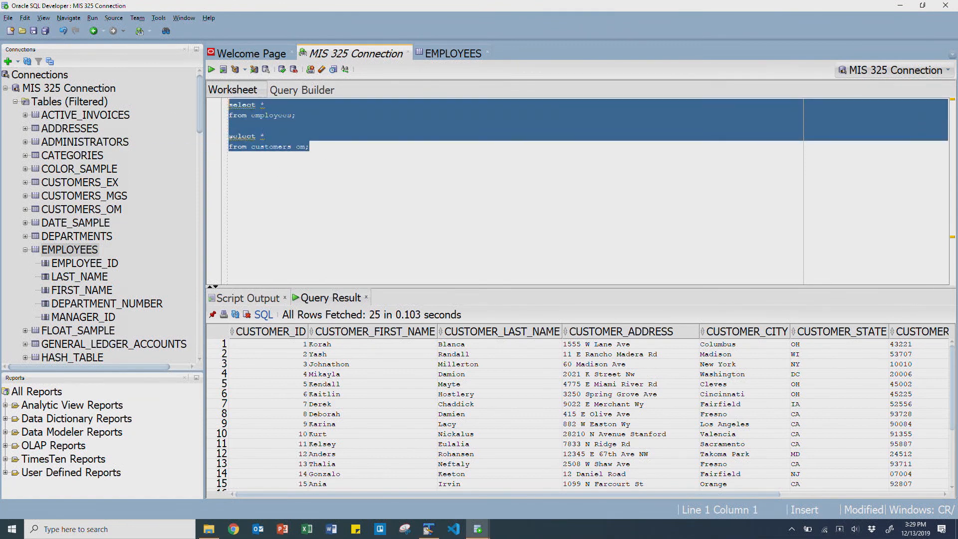
left_click(310, 146)
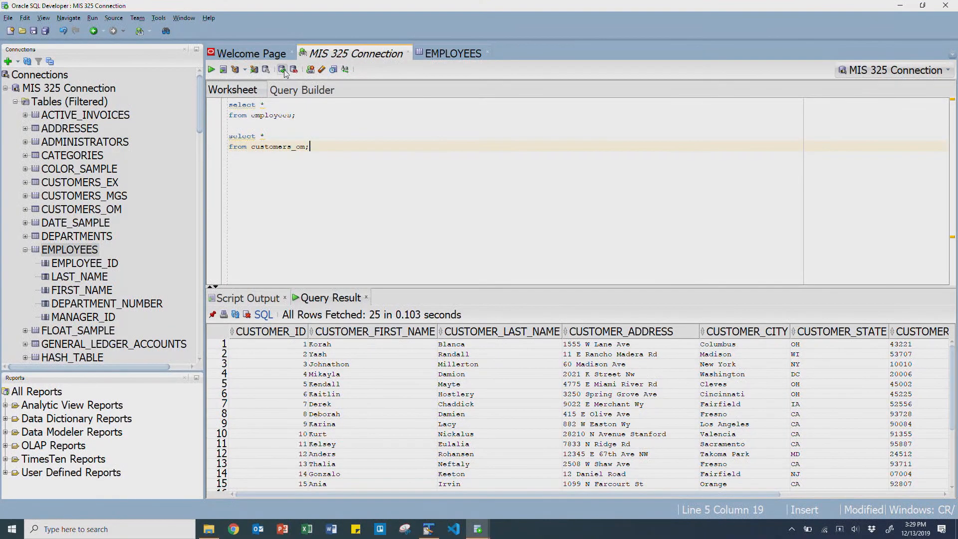
mouse_move(292, 69)
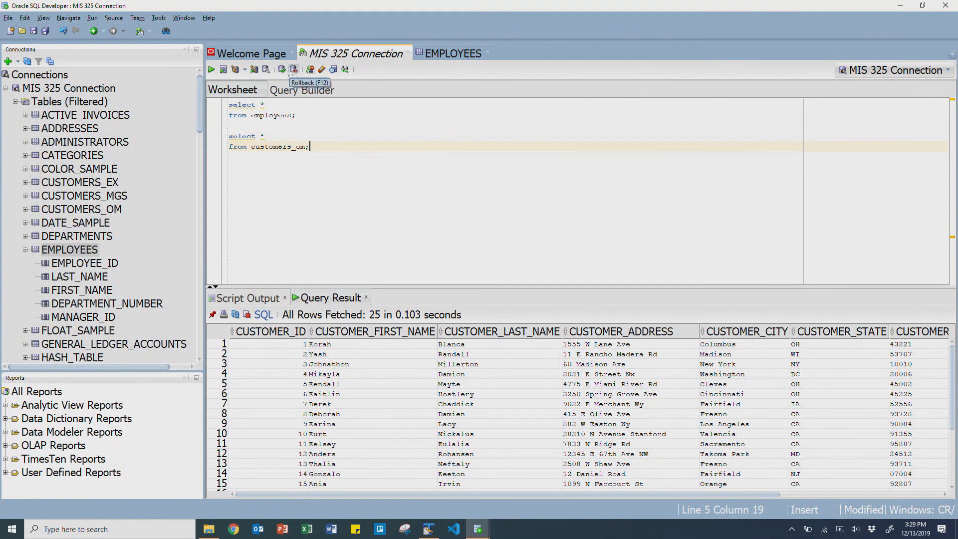
mouse_move(294, 69)
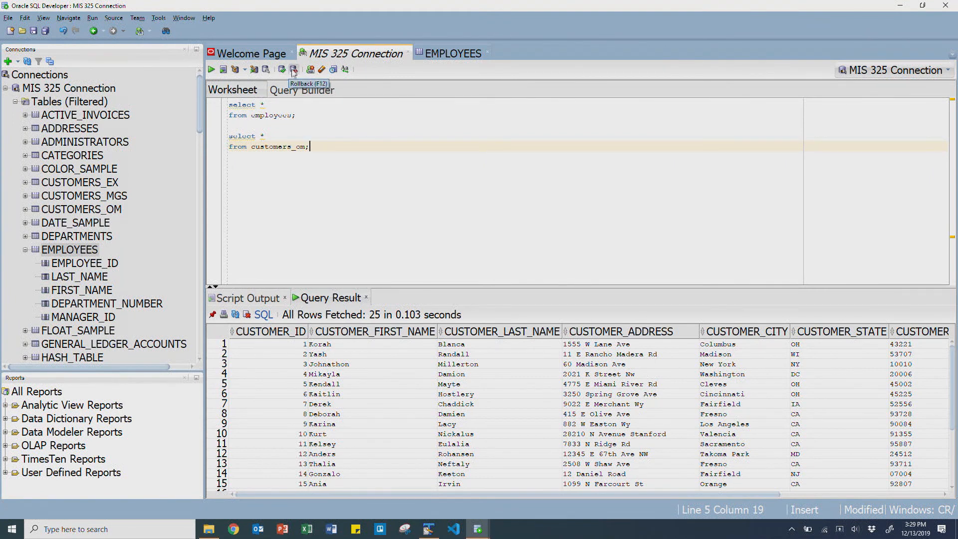
mouse_move(281, 68)
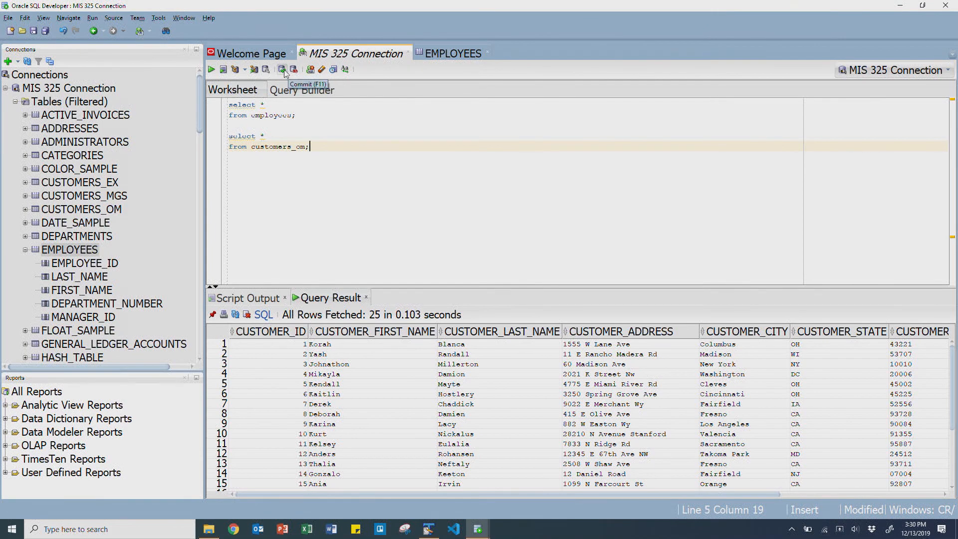
mouse_move(311, 69)
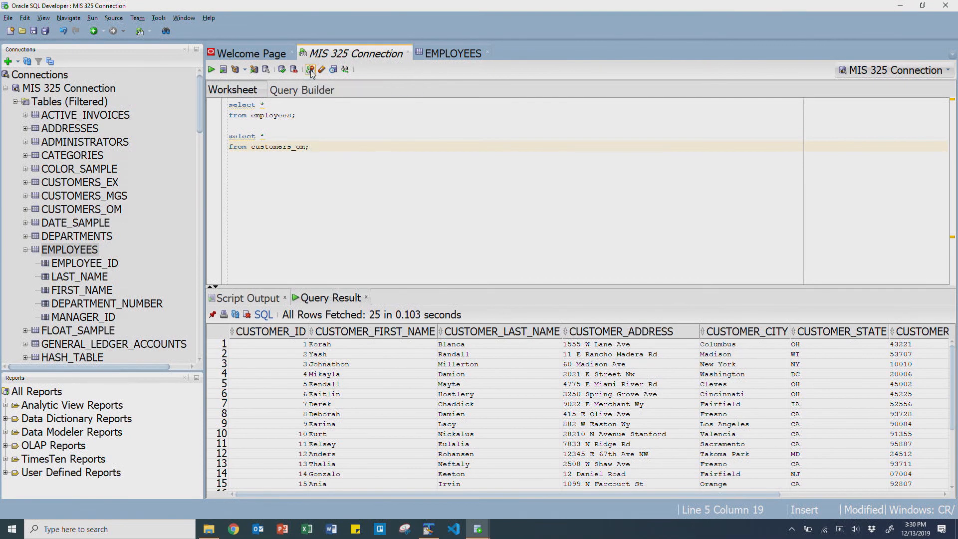
left_click(311, 69)
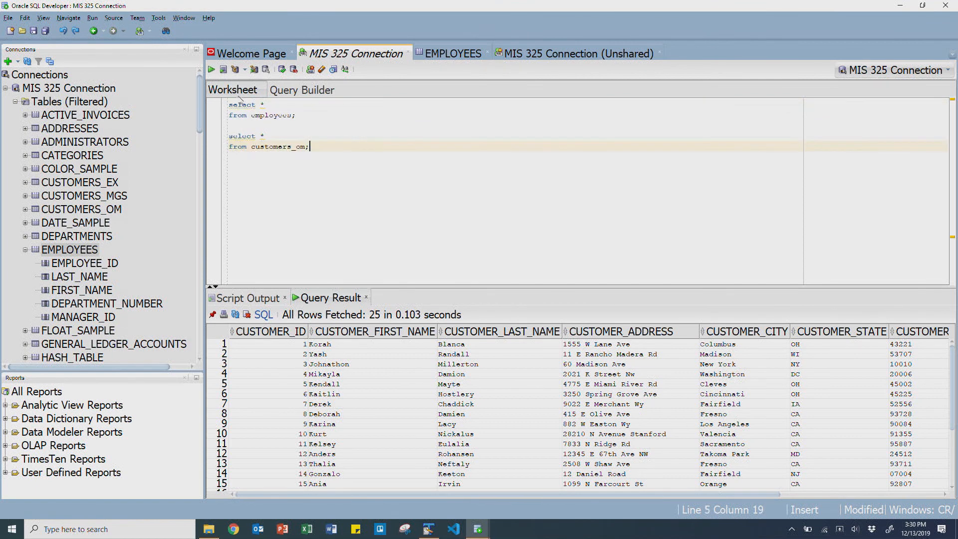
mouse_move(210, 68)
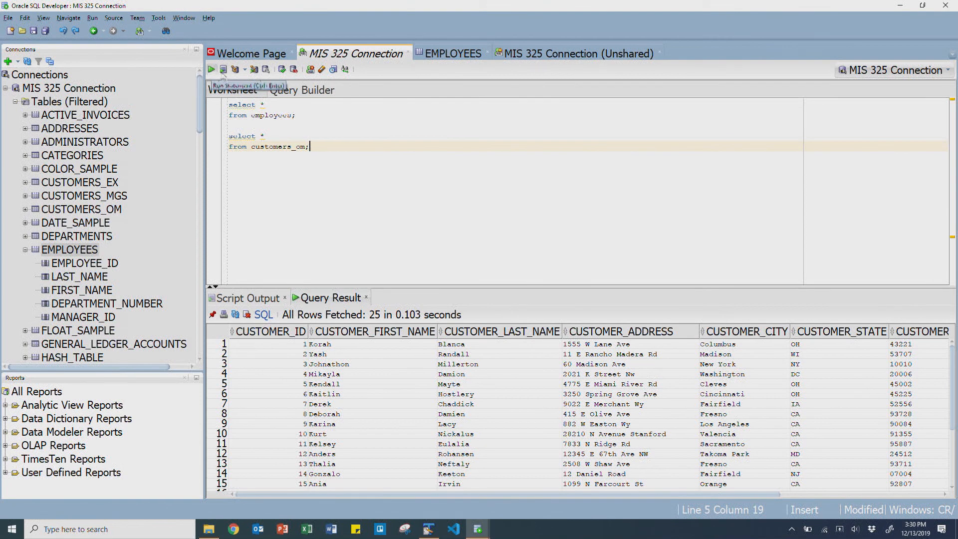
mouse_move(308, 160)
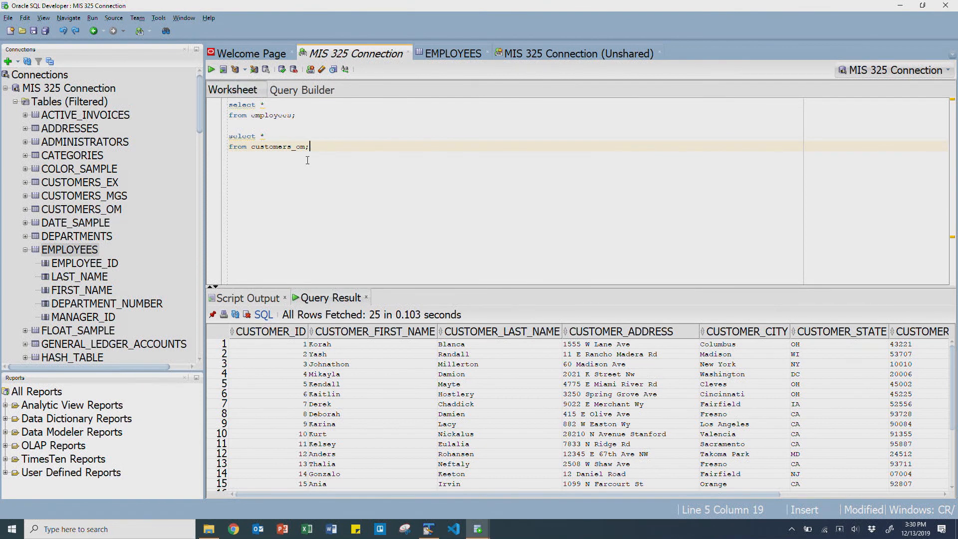
mouse_move(223, 68)
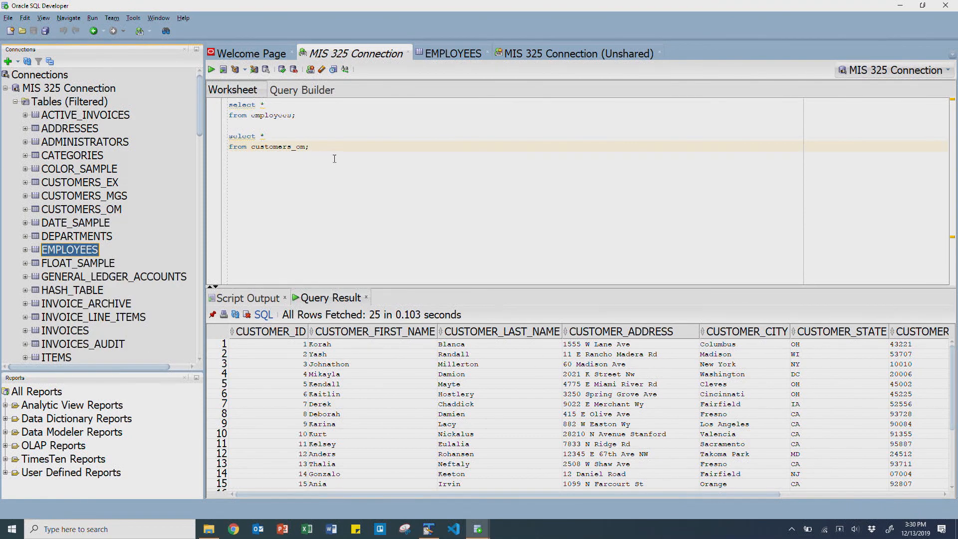
- Replace the queries with 'drop table invoice_archive;', drop it, and open INVOICES_AUDIT's details
key("ctrl+a")
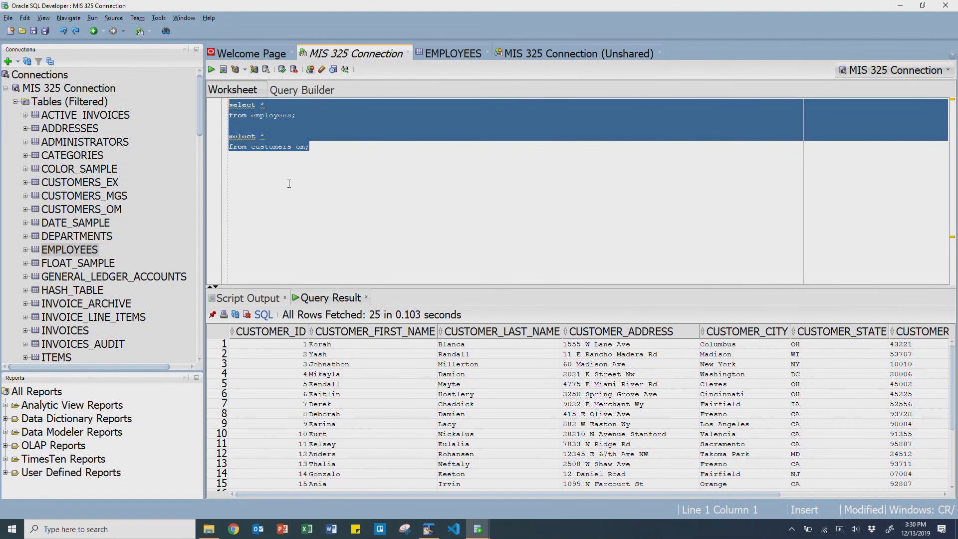
type("drop")
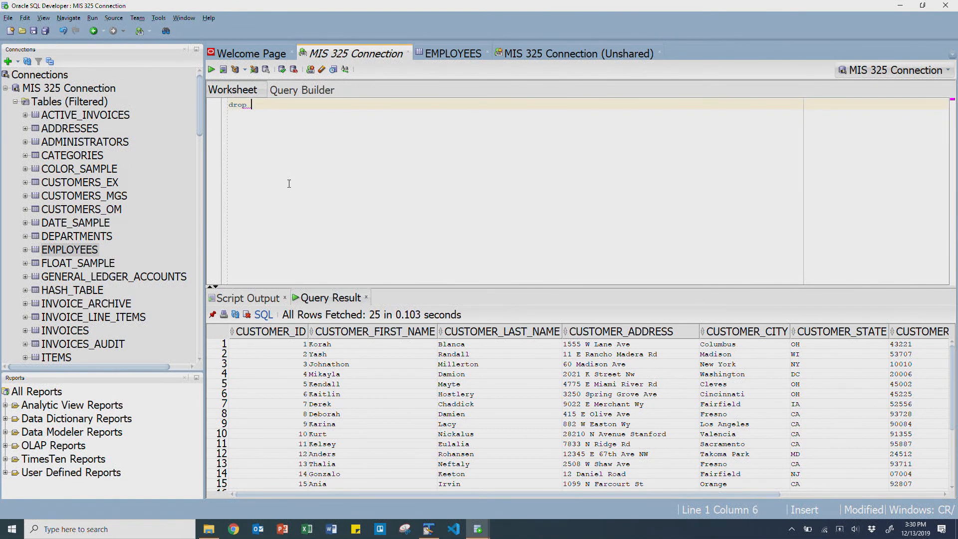
type("table")
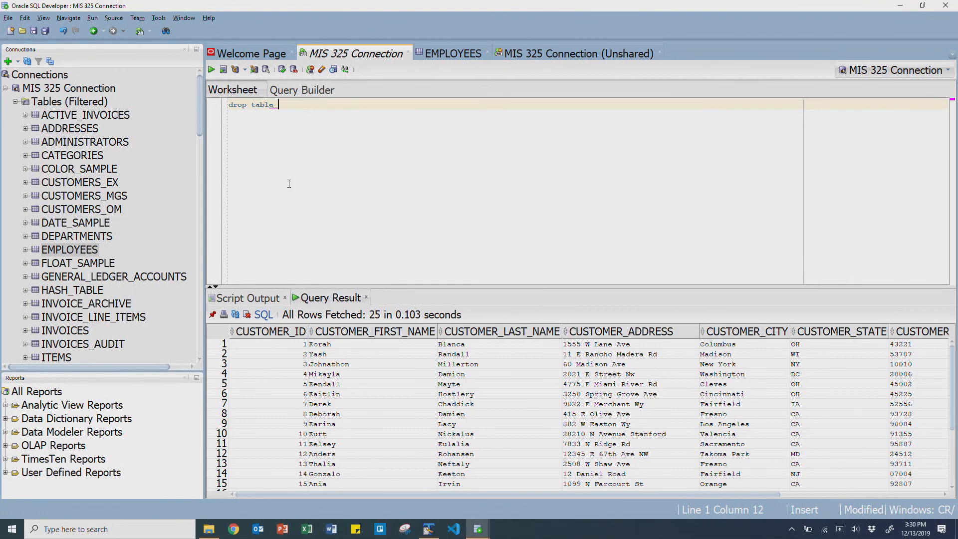
type("invoice")
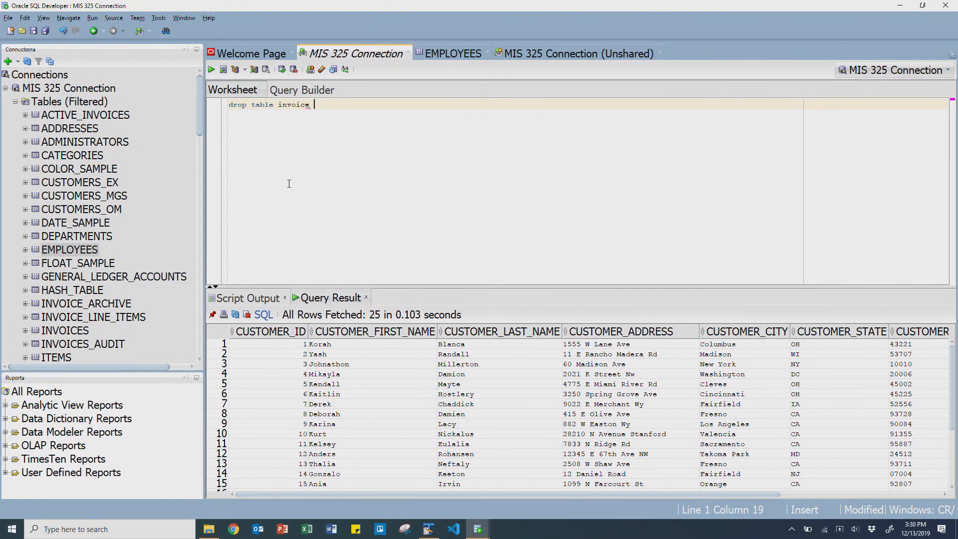
type("_archive;")
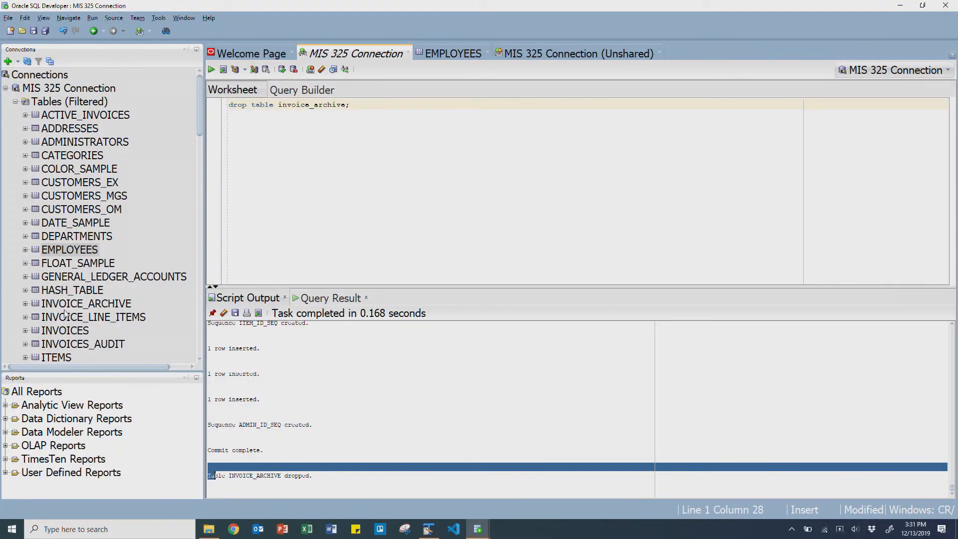
double_click(83, 304)
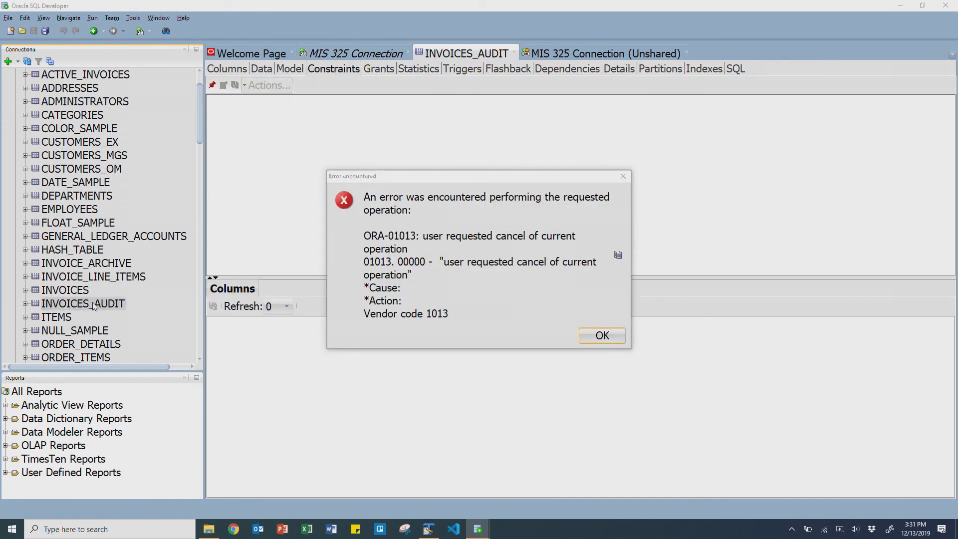
- Dismiss the error and drop INVOICES_AUDIT through the table's Drop dialog, confirming it
left_click(600, 336)
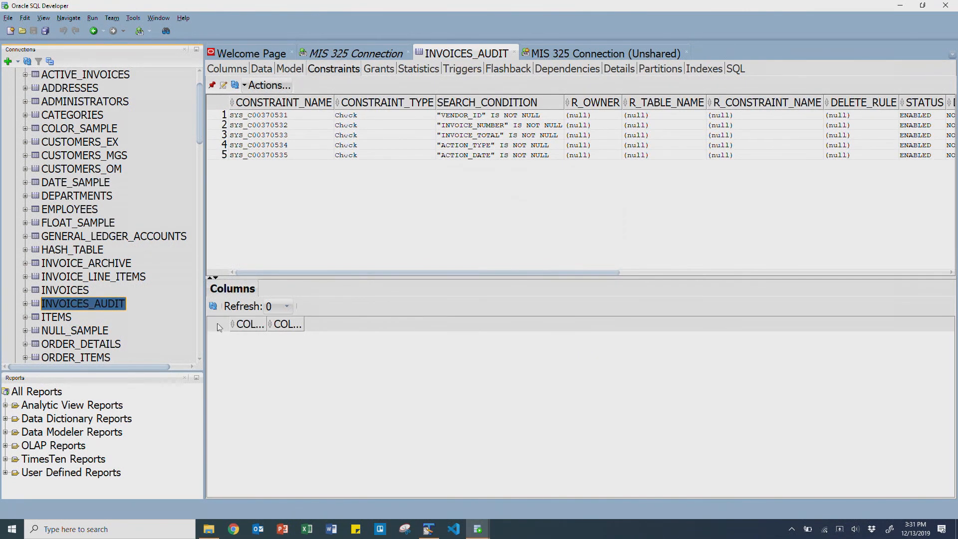
right_click(84, 303)
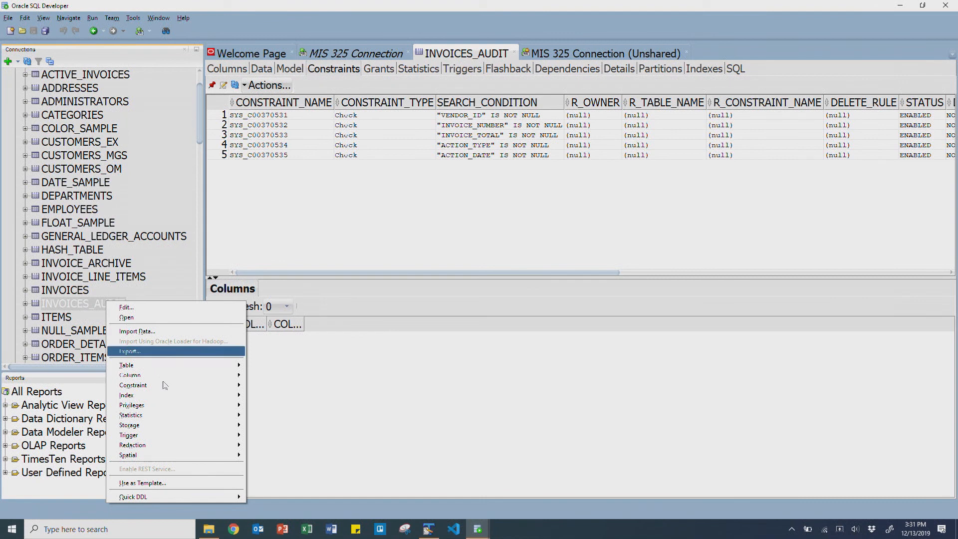
mouse_move(126, 365)
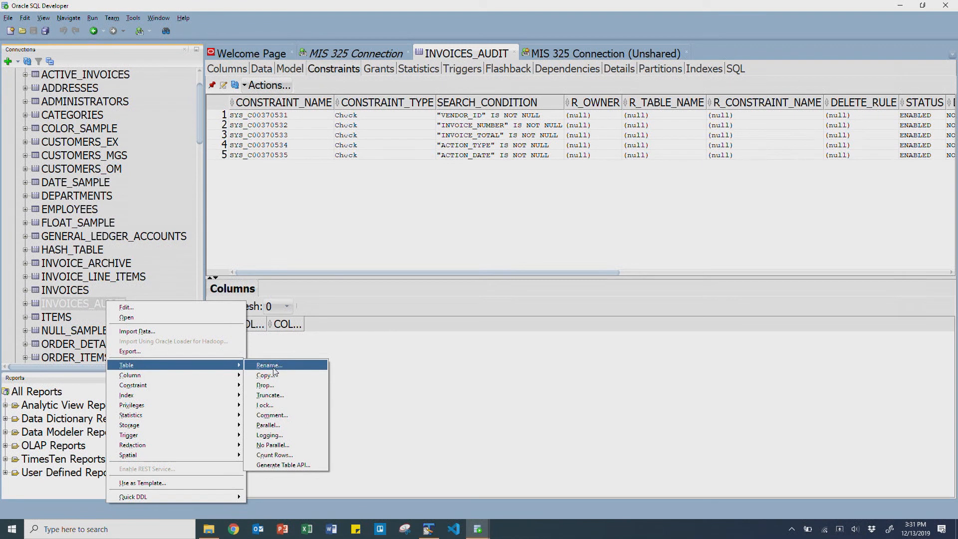
mouse_move(266, 385)
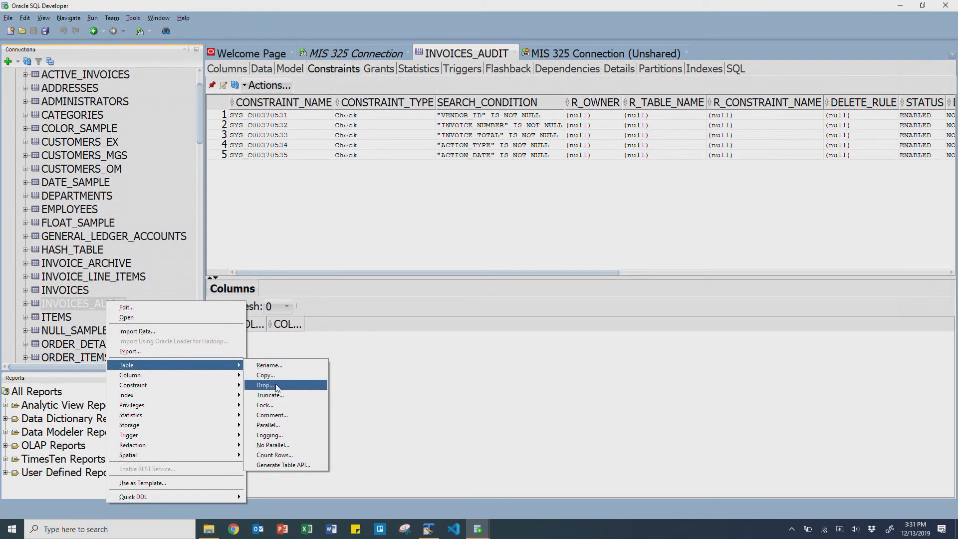
mouse_move(266, 374)
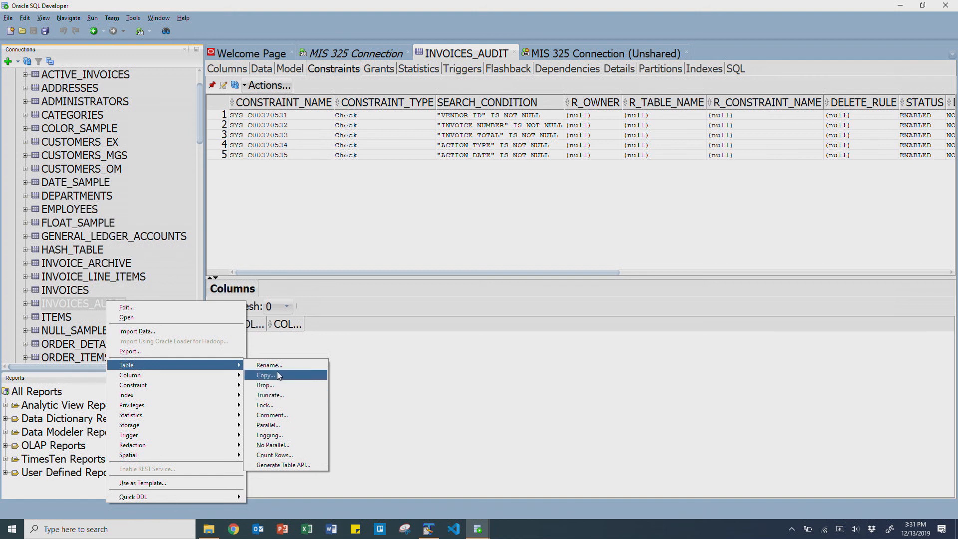
left_click(264, 385)
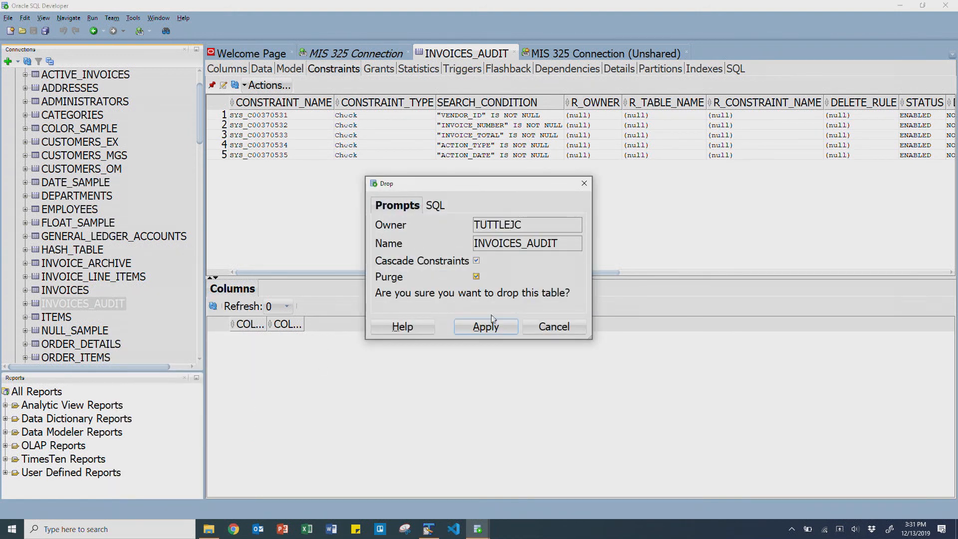
left_click(486, 326)
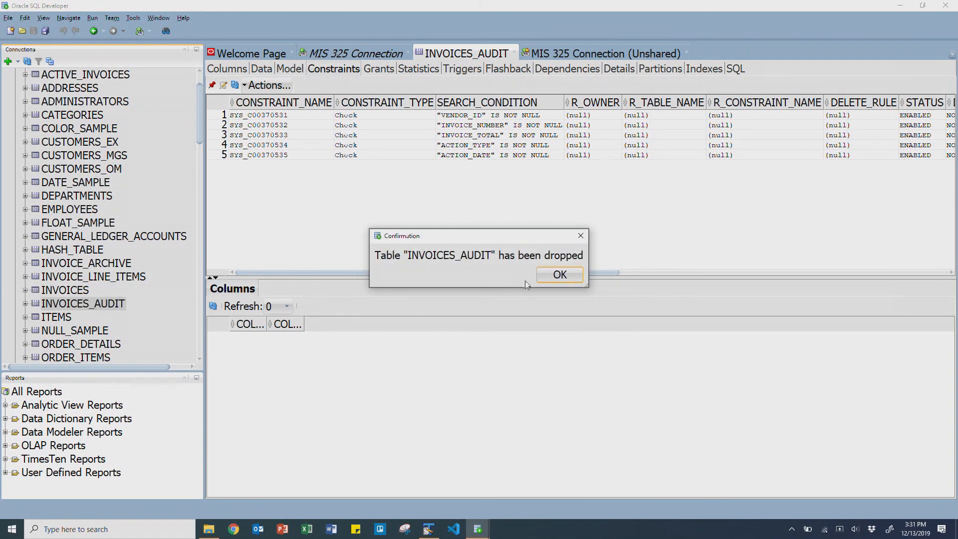
left_click(559, 275)
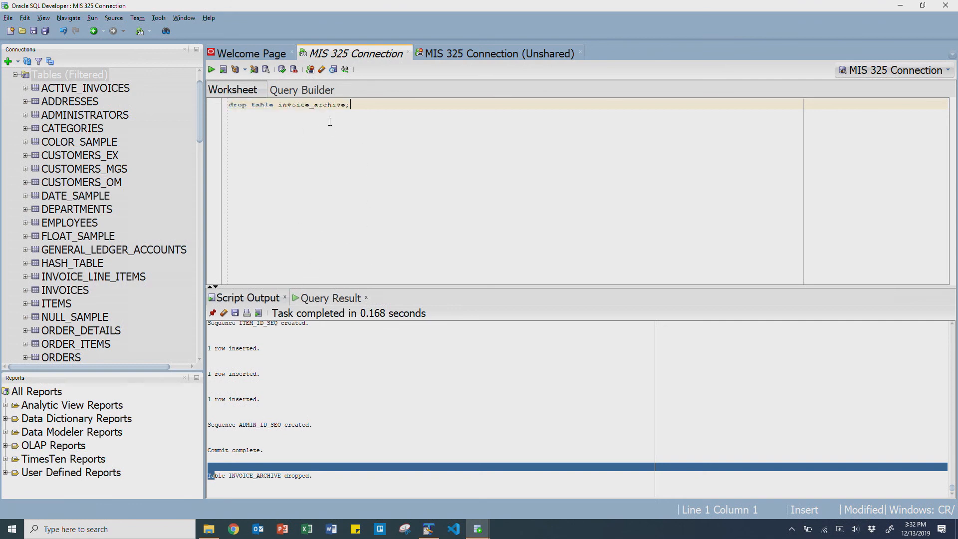
- Write 'select * from flot_sample;' in the unshared worksheet after viewing FLOAT_SAMPLE's columns
type("select *")
type("from")
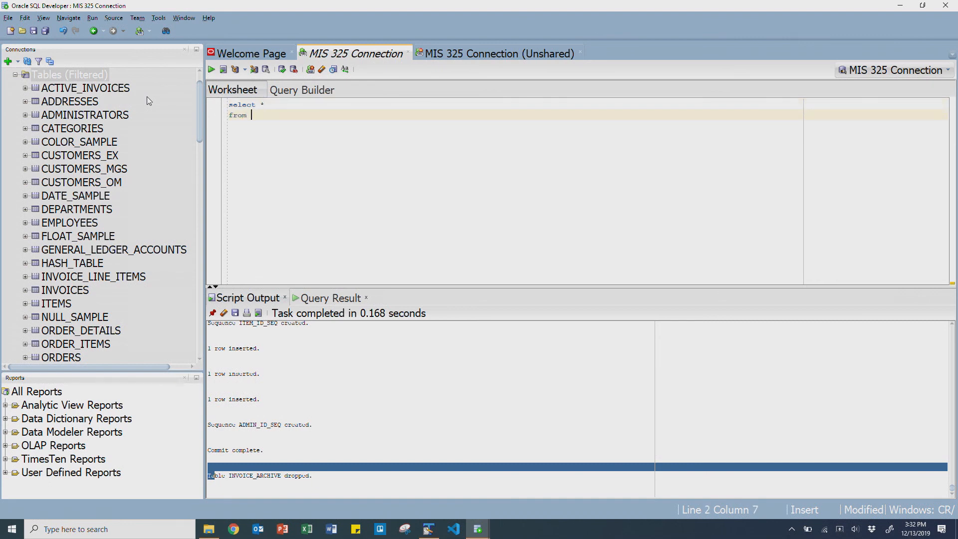
type("flout")
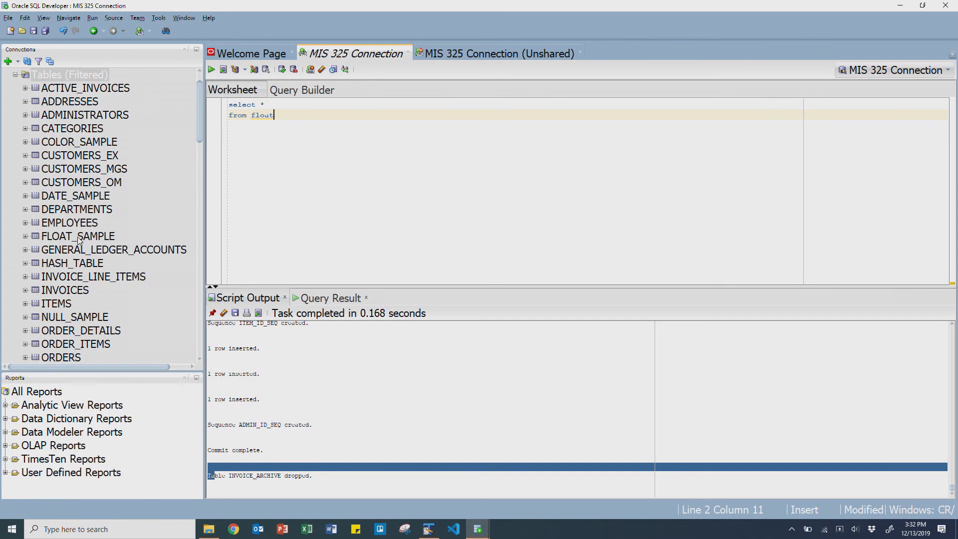
double_click(78, 235)
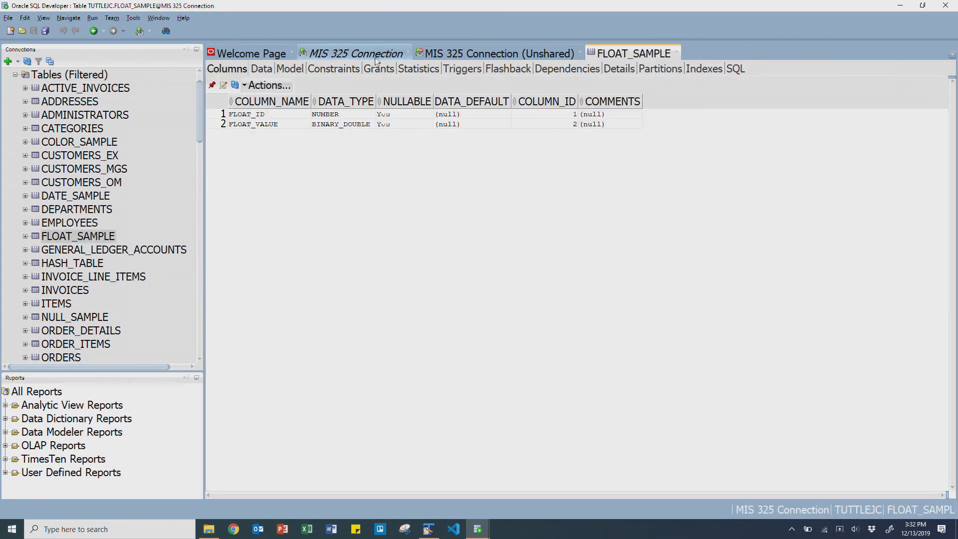
left_click(496, 53)
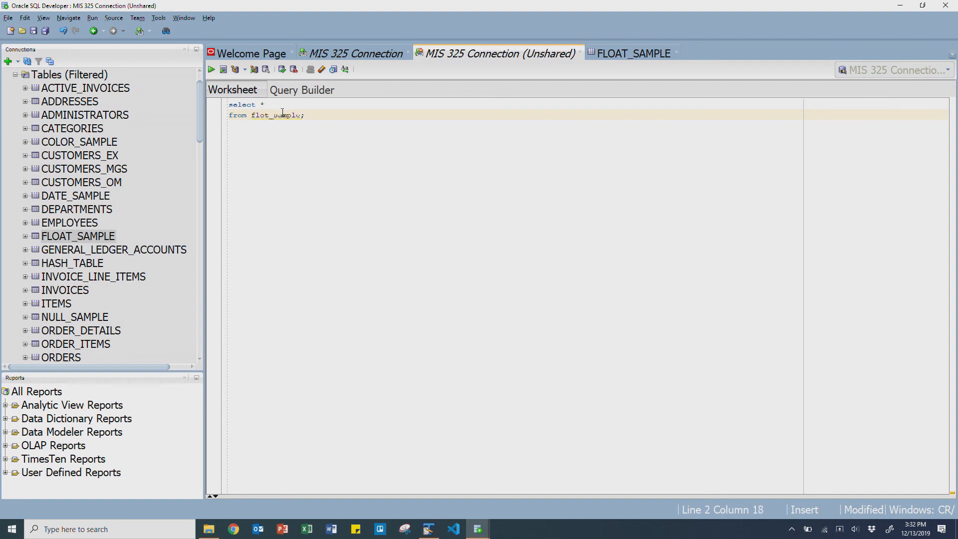
left_click(210, 68)
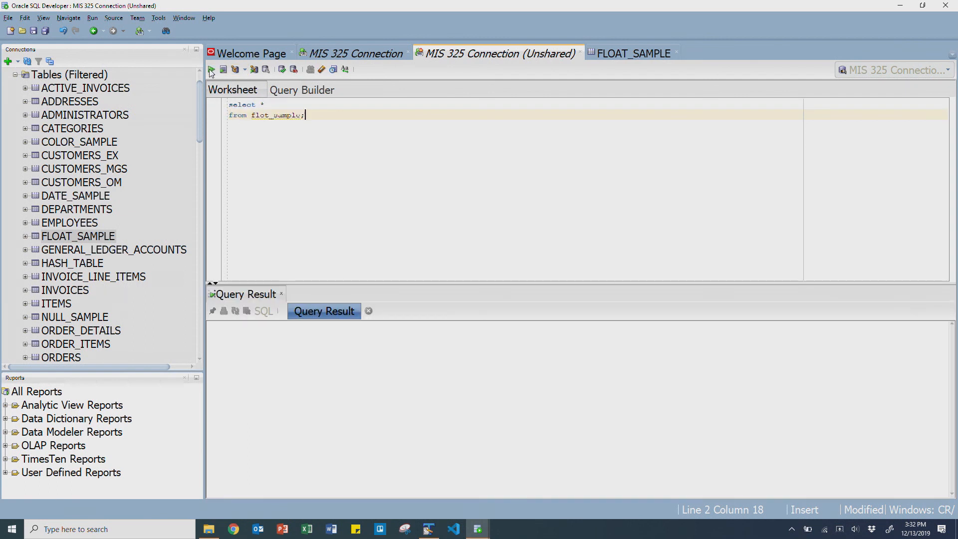
- Run the flot_sample query, get ORA-00942 'table or view does not exist', and select the error code
left_click(211, 69)
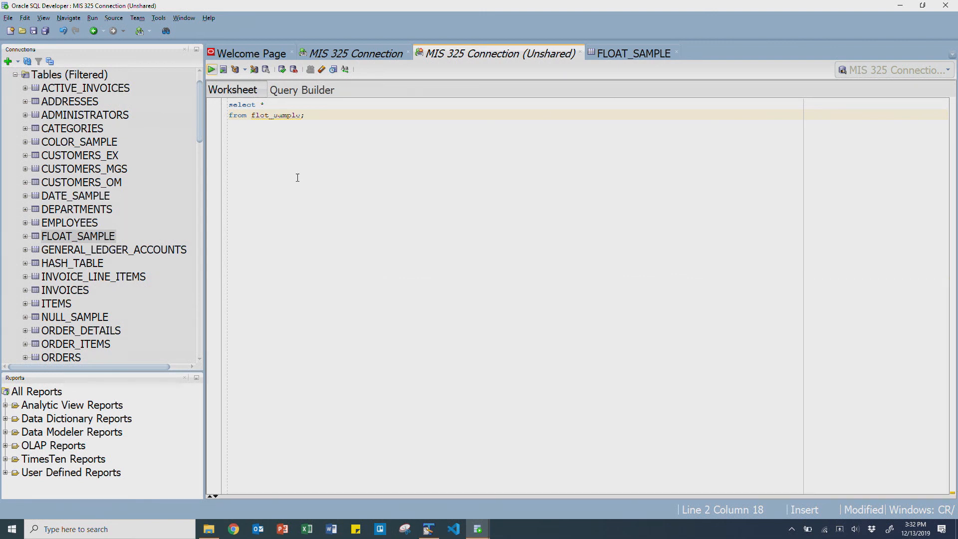
left_click(212, 69)
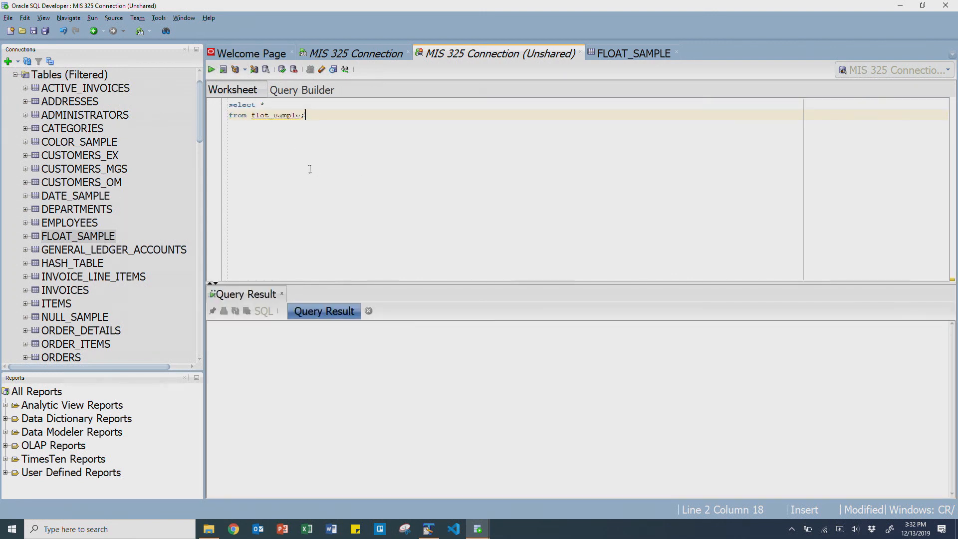
left_click(211, 69)
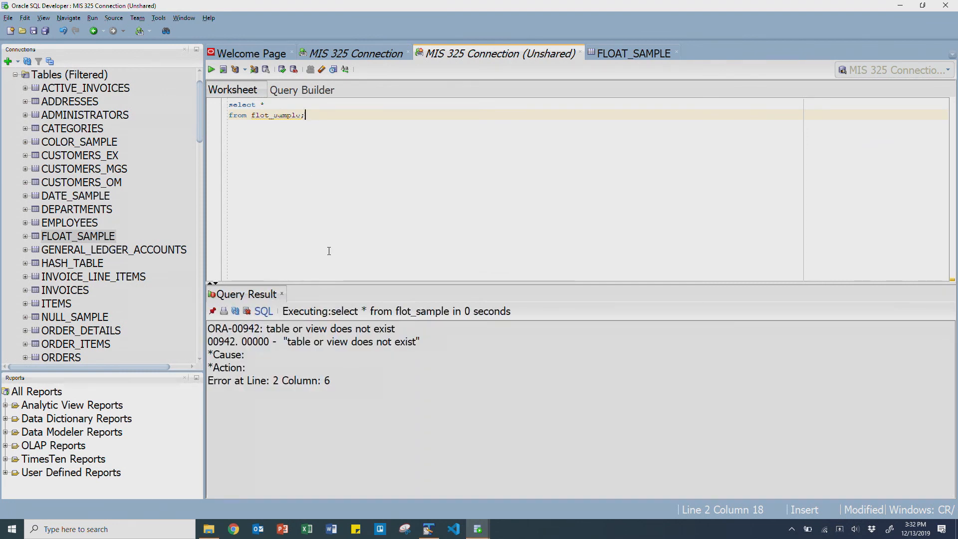
left_click_drag(208, 329, 332, 380)
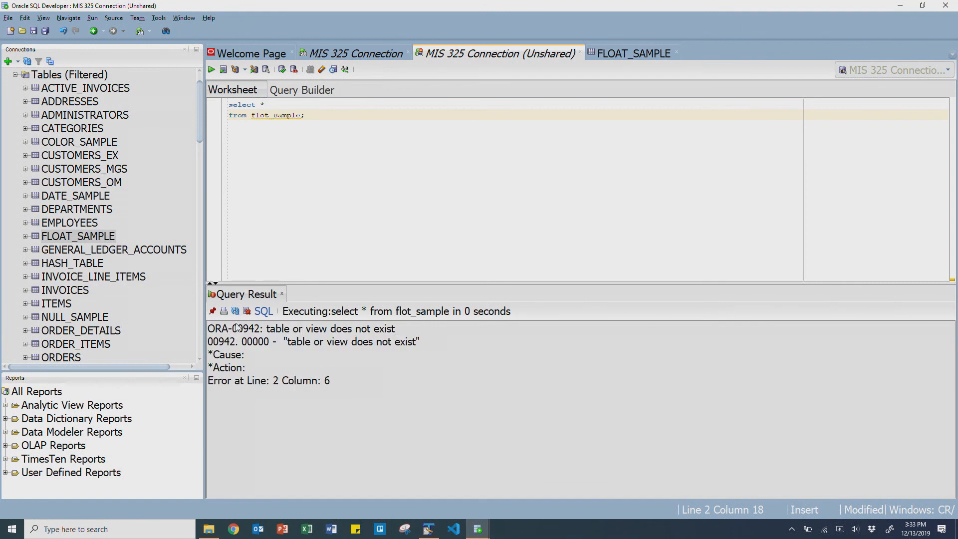
double_click(242, 328)
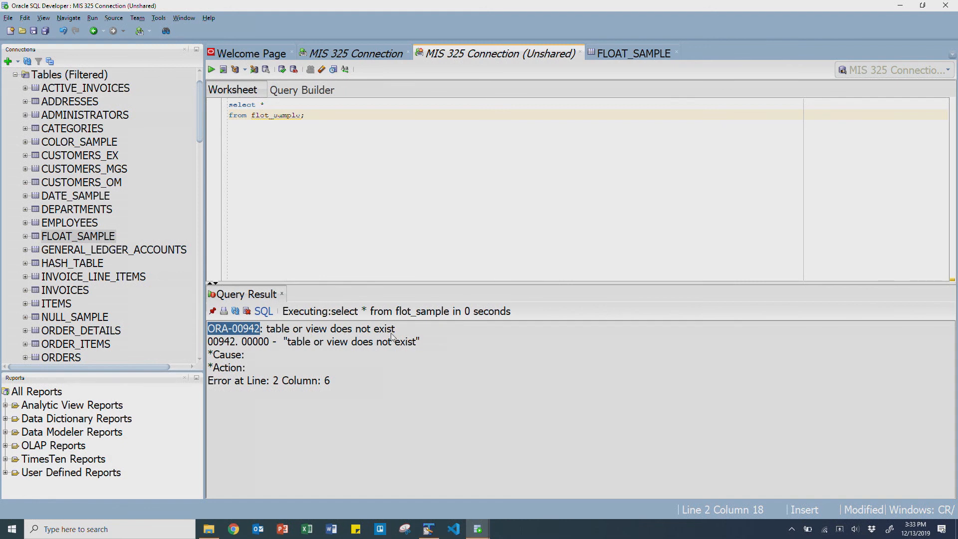
double_click(276, 114)
type("a")
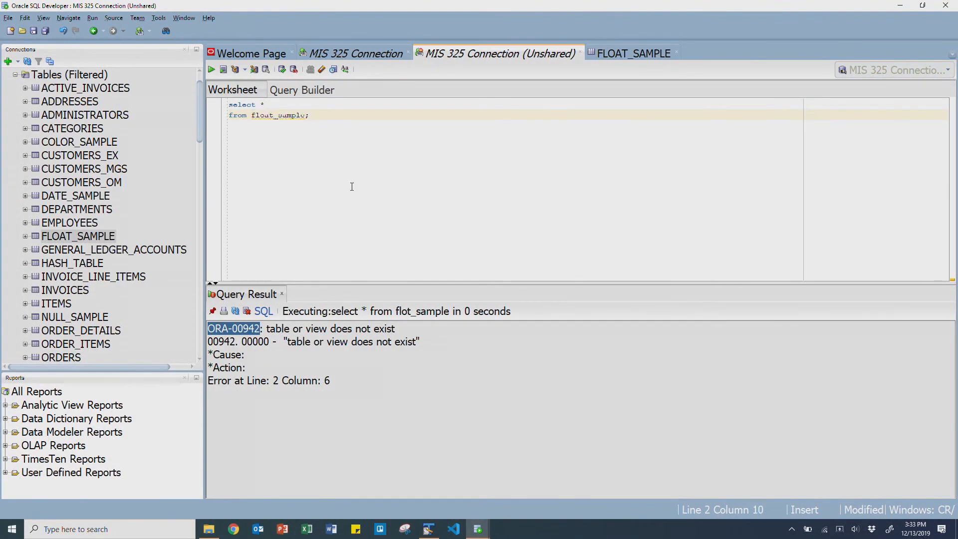
left_click(211, 69)
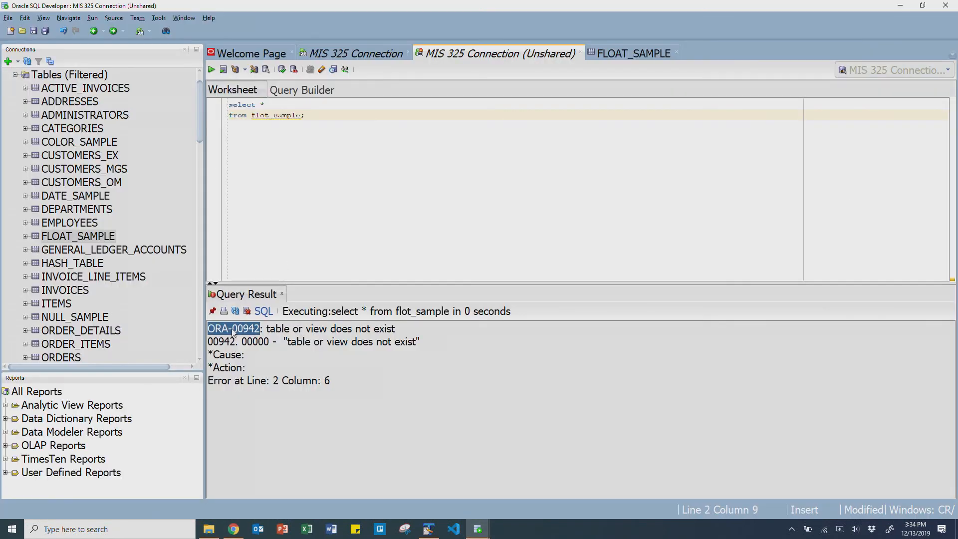
- Google ORA-00942 in Chrome, read TechOnTheNet's Cause and Resolution, and return to SQL Developer
left_click(233, 529)
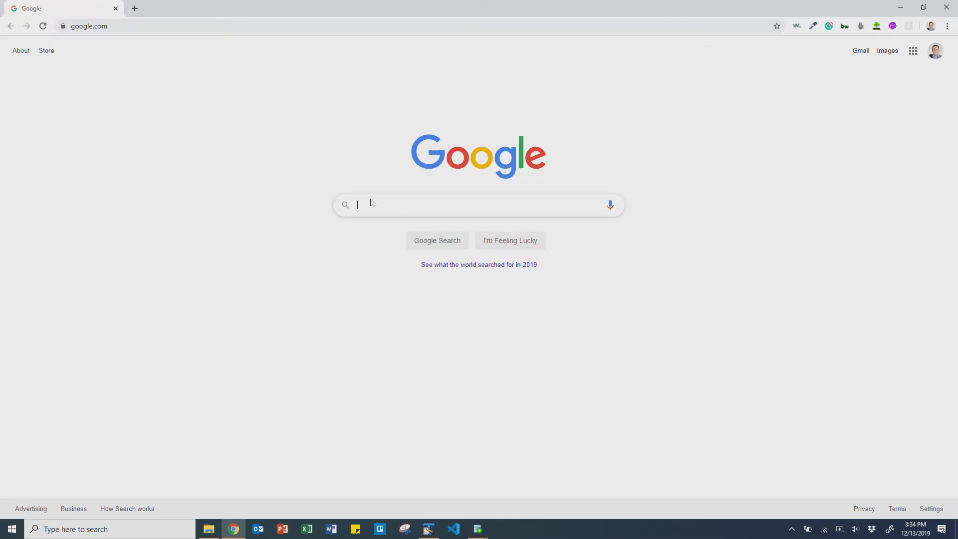
type("ORA-00942")
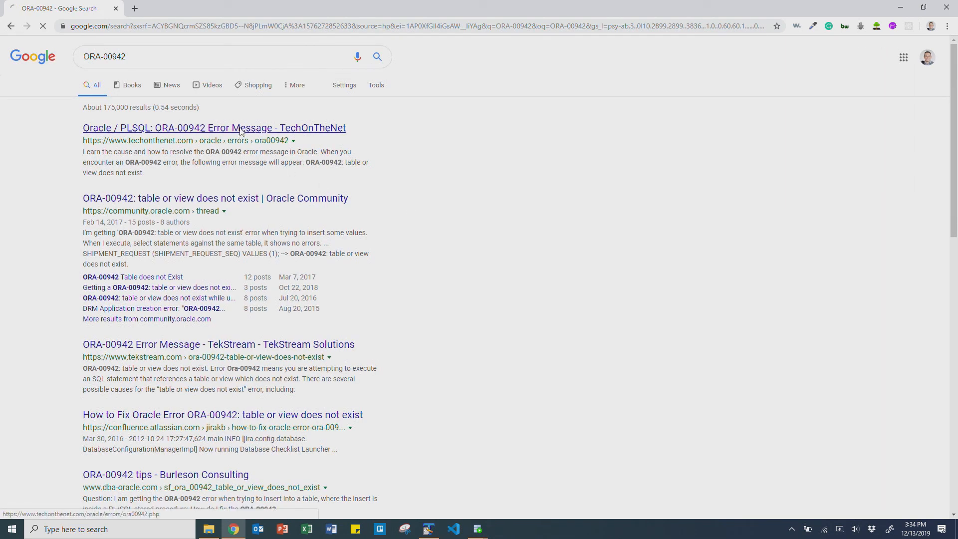
left_click(214, 128)
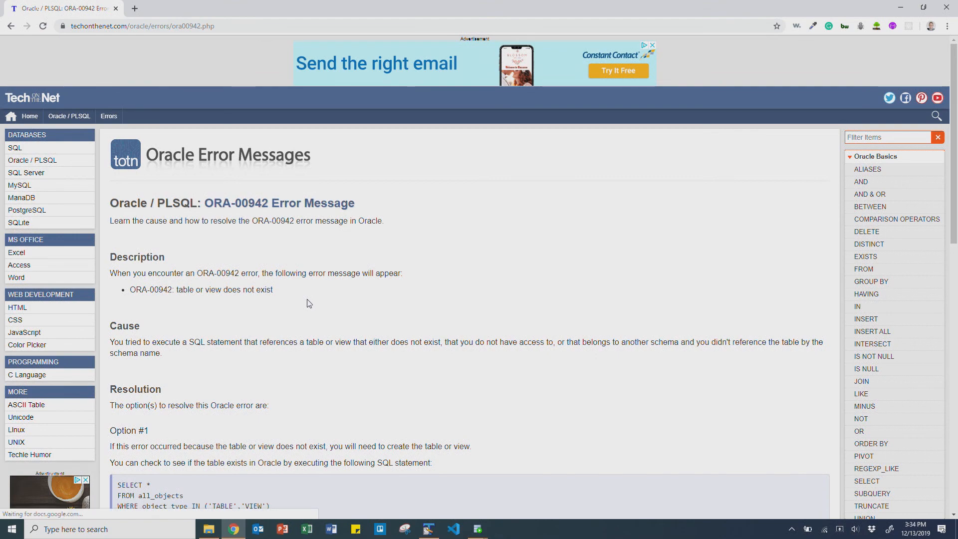
scroll("down", 3)
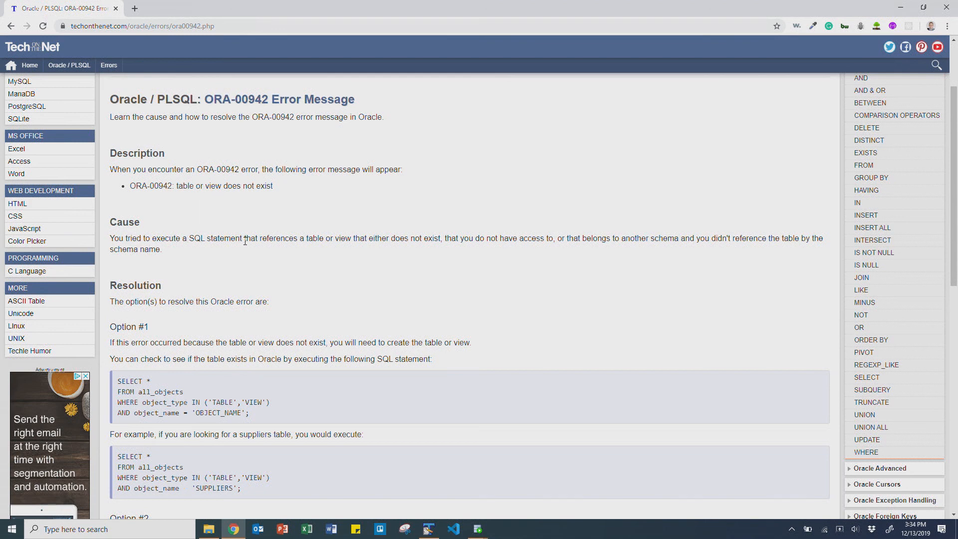
mouse_move(395, 239)
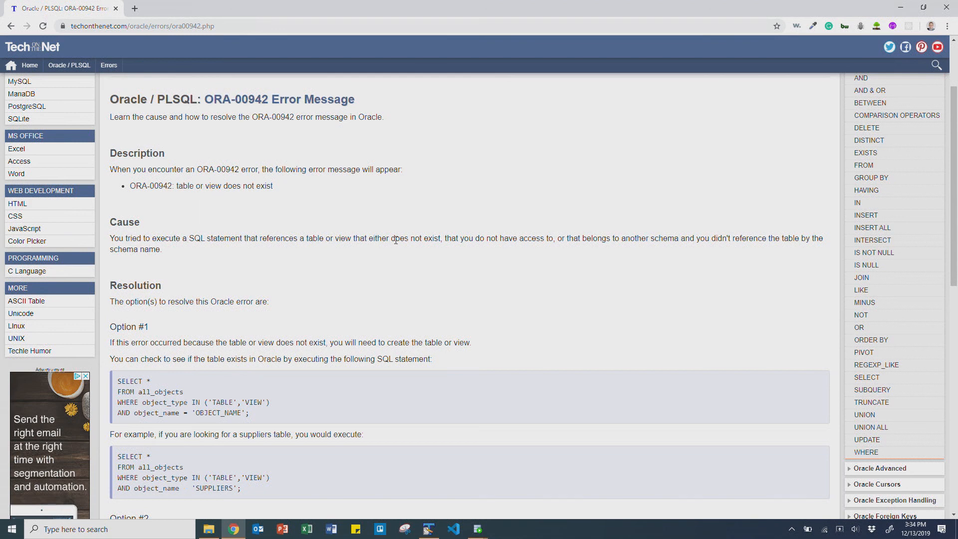
mouse_move(450, 238)
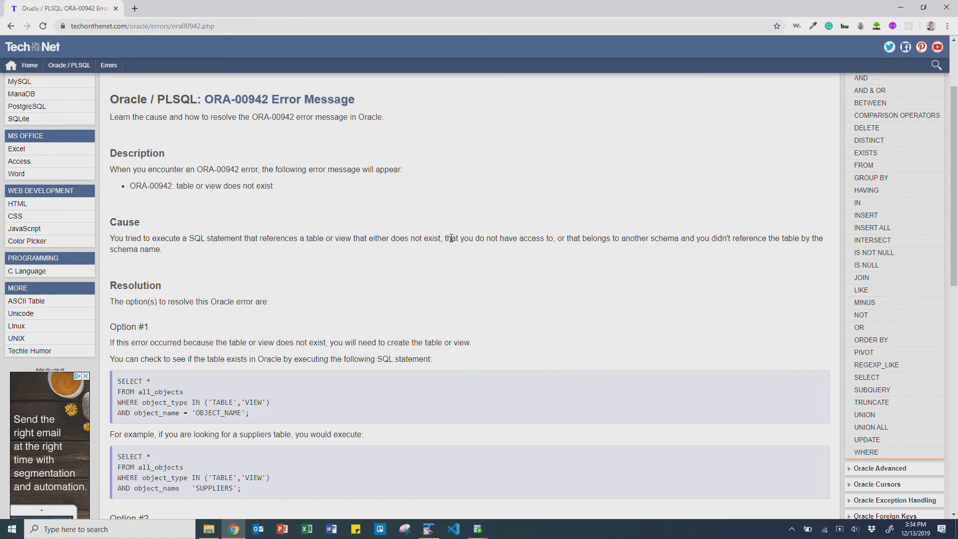
mouse_move(450, 237)
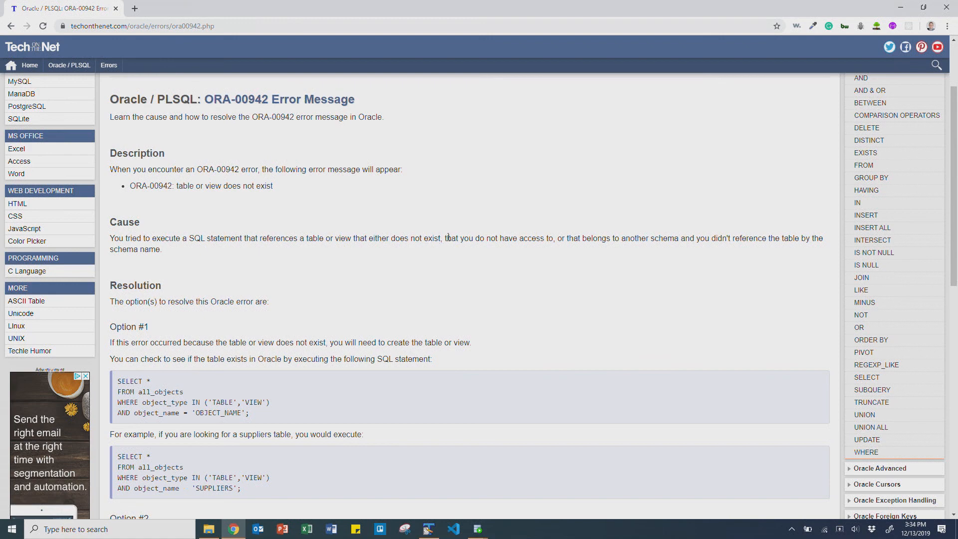
scroll("down", 3)
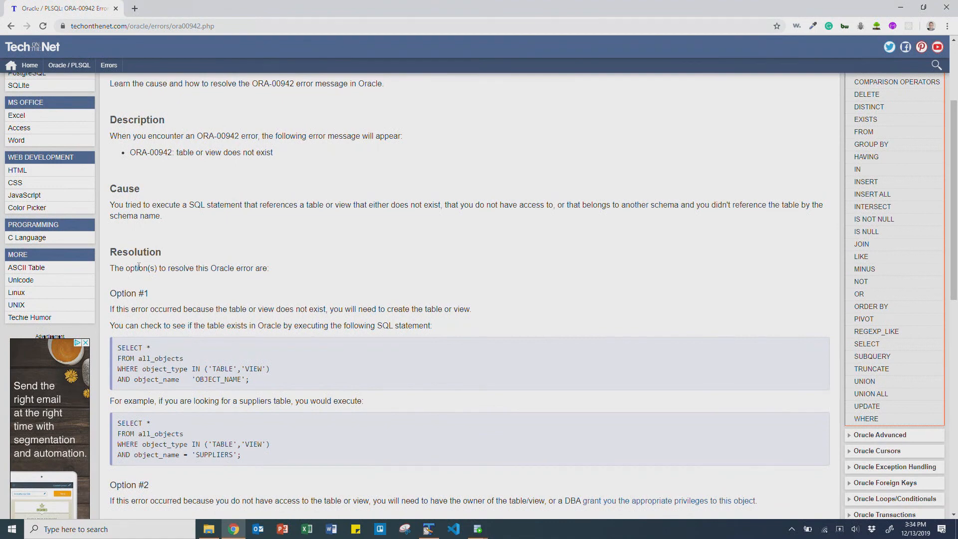
scroll("down", 3)
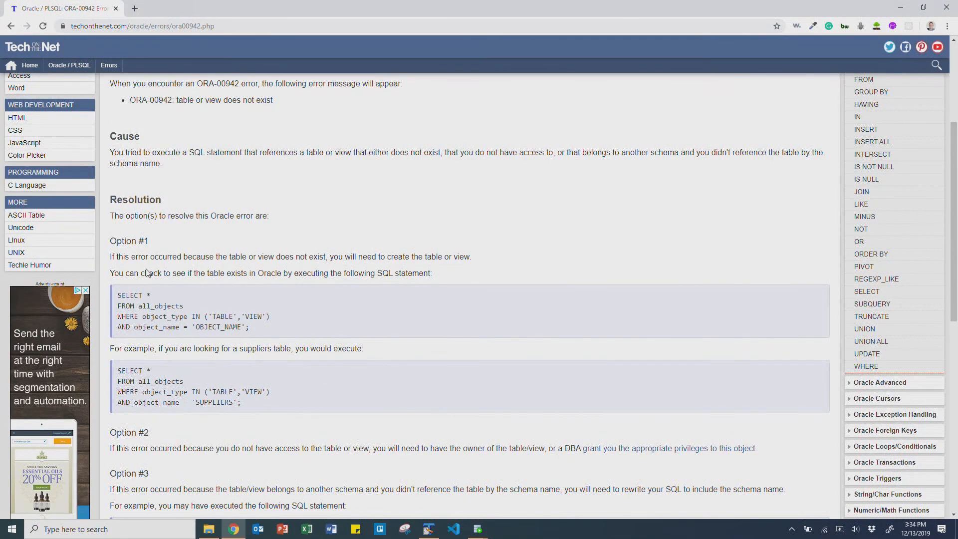
left_click_drag(144, 273, 343, 274)
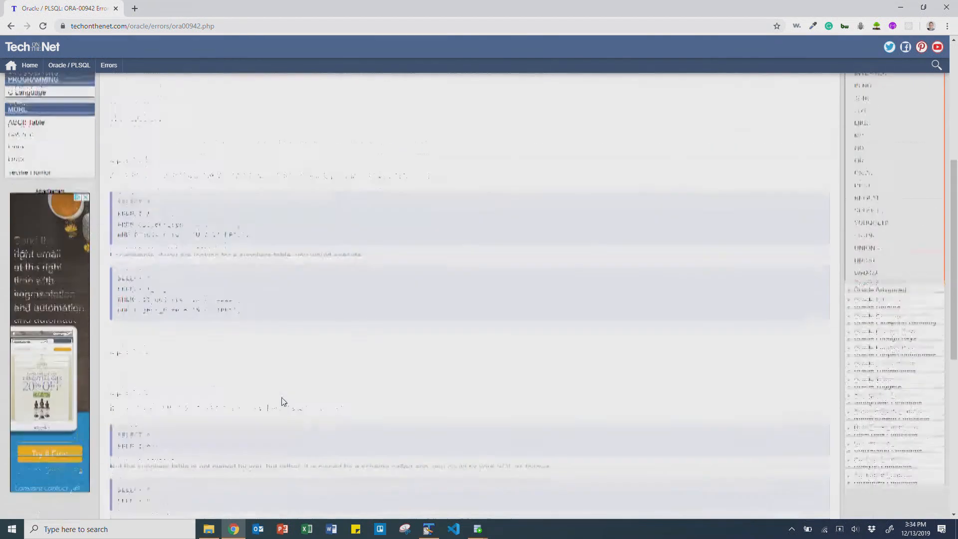
left_click(453, 529)
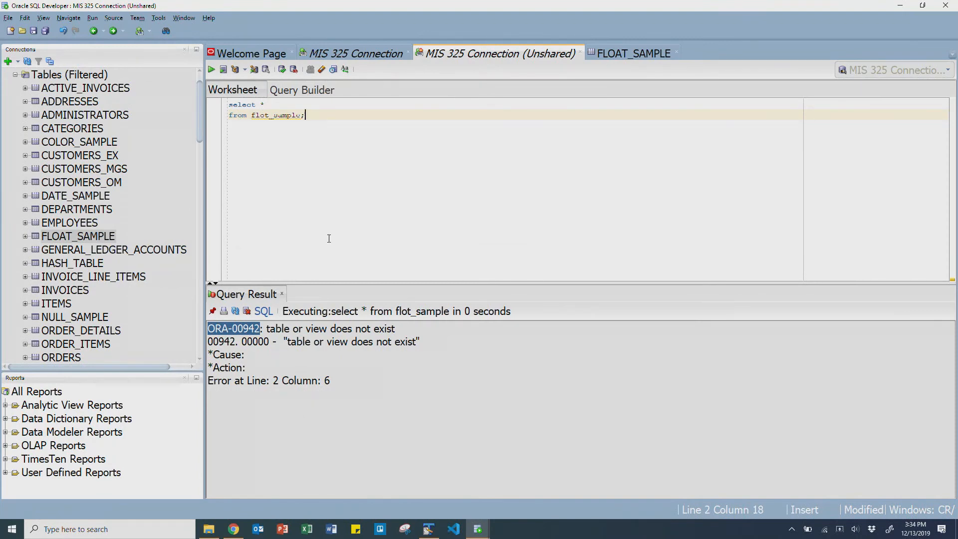
- Add 'select * from departments;' below the float_sample query and start saving the script
left_click(266, 116)
type("a")
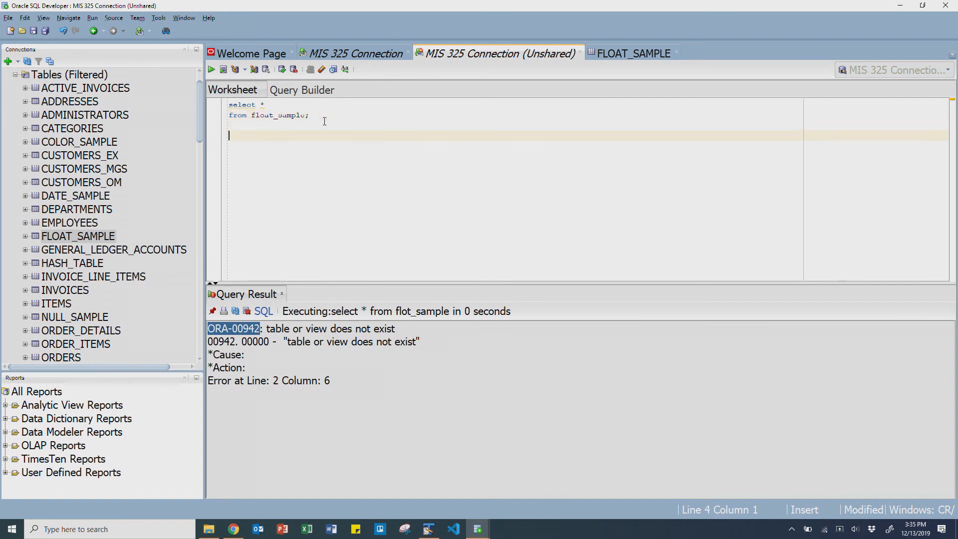
type("select * from departments;")
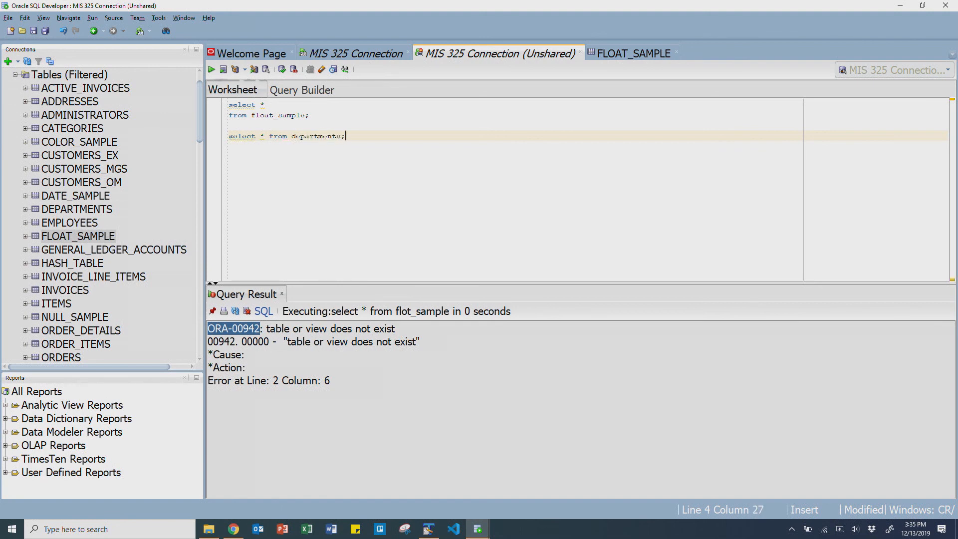
left_click(34, 31)
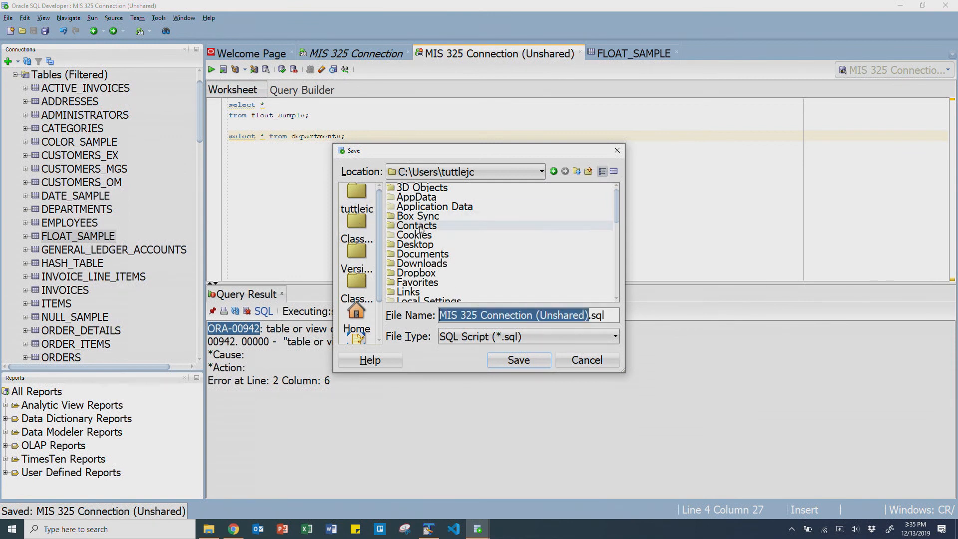
- Save the worksheet to the Desktop as 'my practice sql.sql' and check it on the desktop
double_click(415, 243)
type("my practice s")
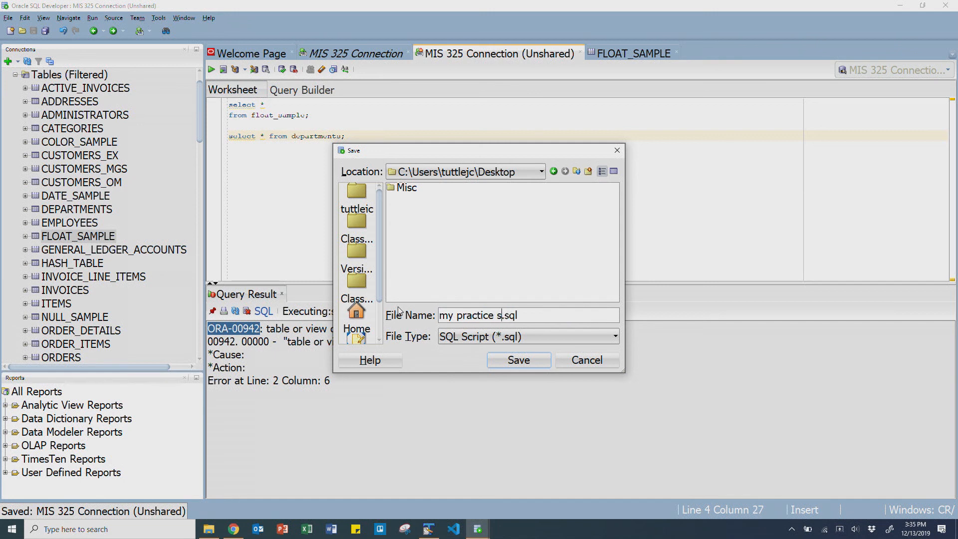
left_click(518, 360)
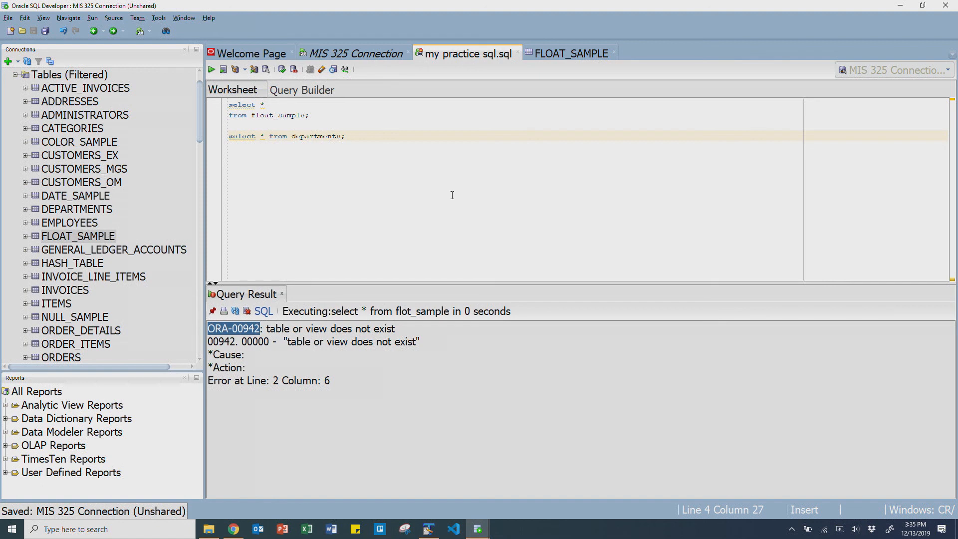
left_click(903, 6)
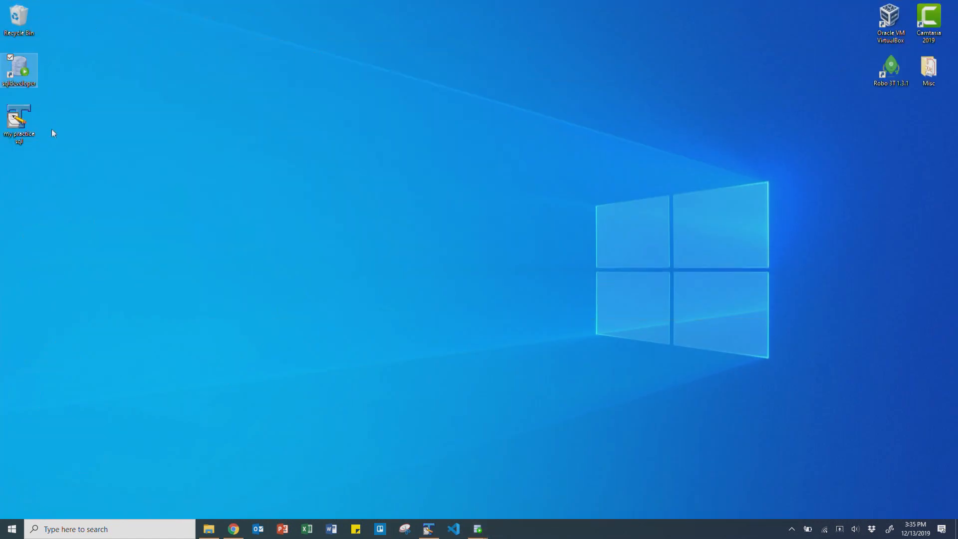
mouse_move(20, 119)
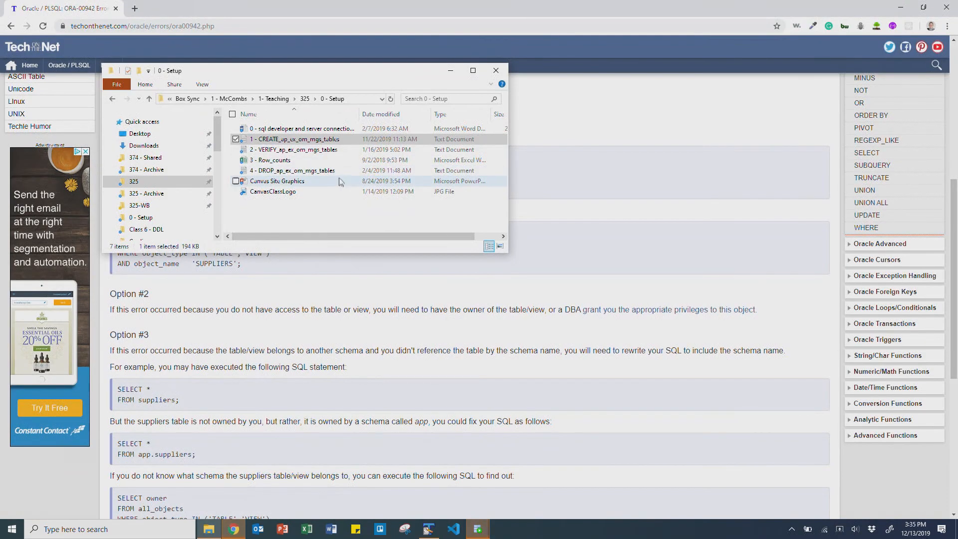
left_click(452, 529)
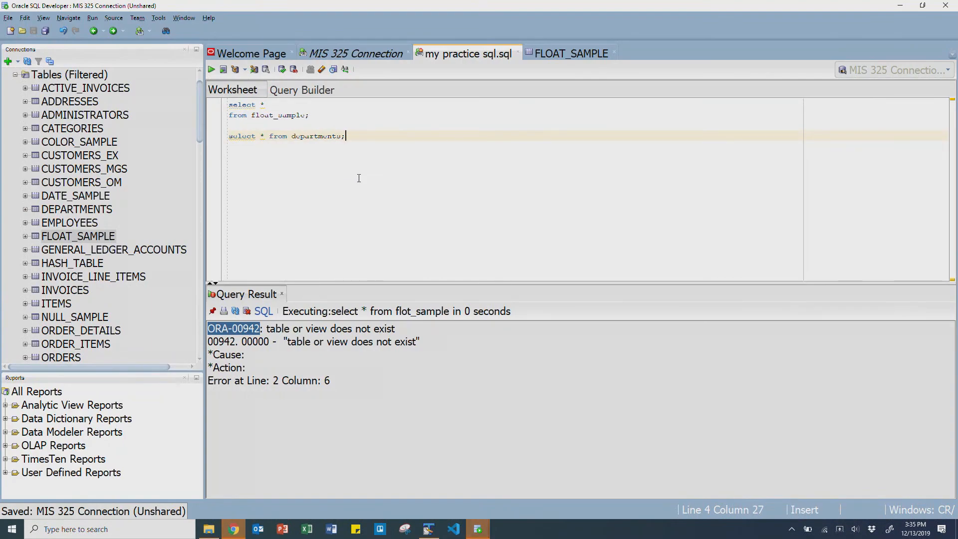